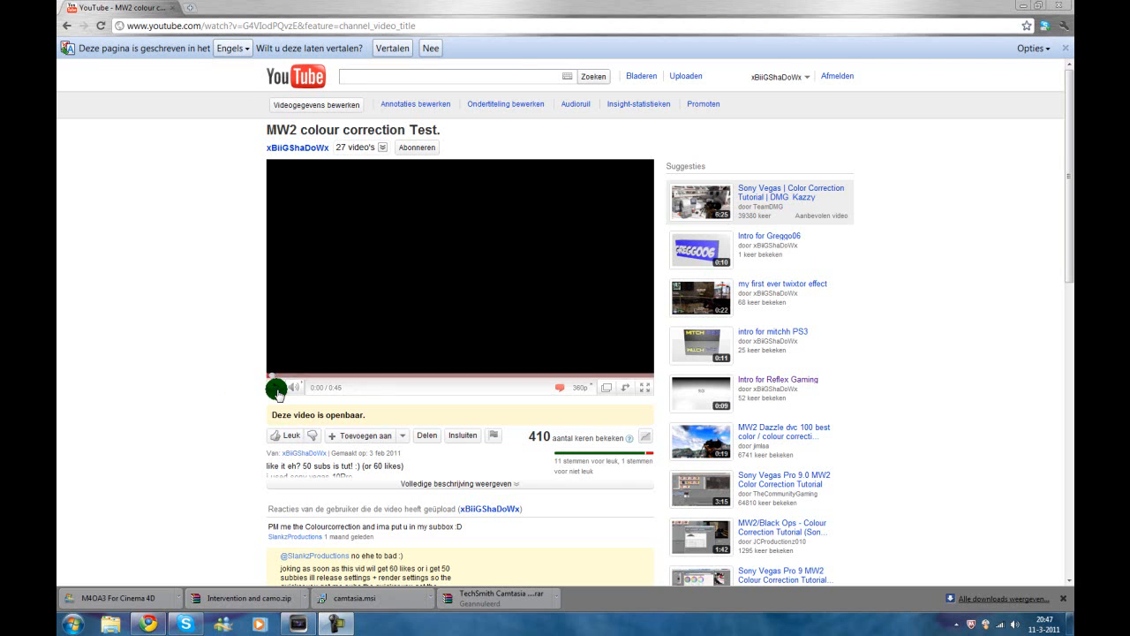
Play the MW2 colour correction test video and seek ahead to around 0:26
{"action": "left_click", "coordinate": [275, 389]}
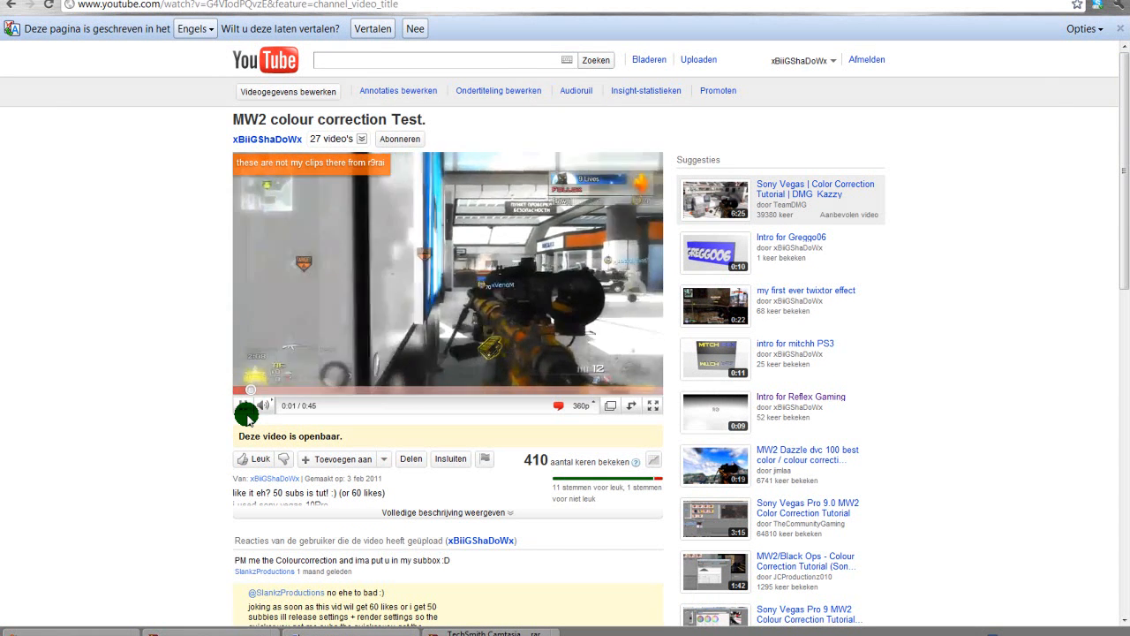
{"action": "left_click", "coordinate": [251, 404]}
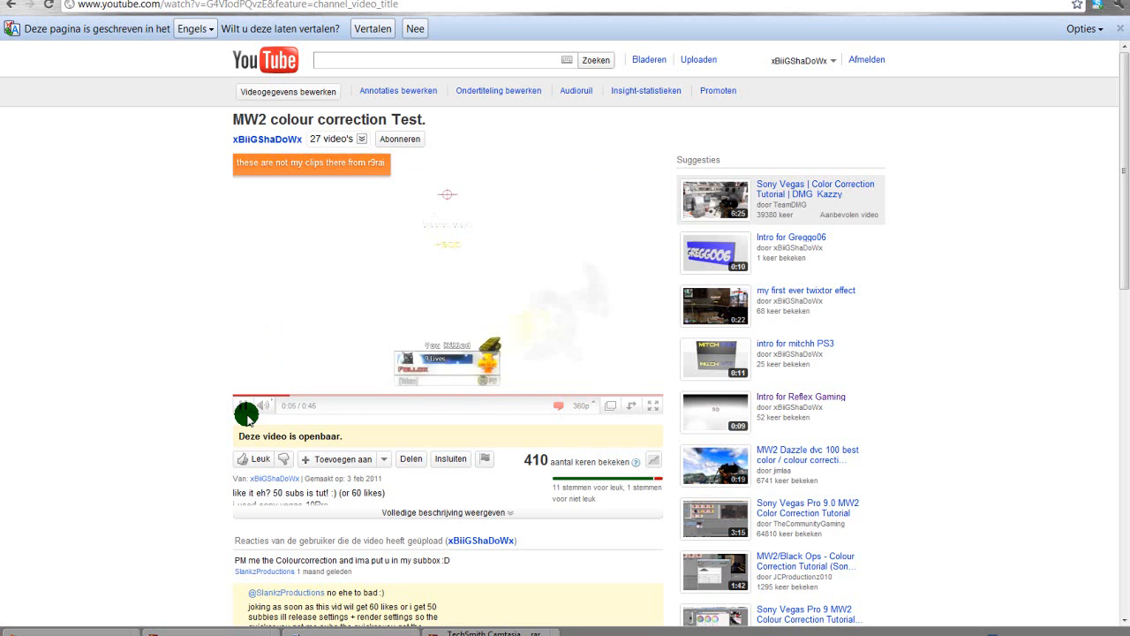
{"action": "left_click", "coordinate": [247, 404]}
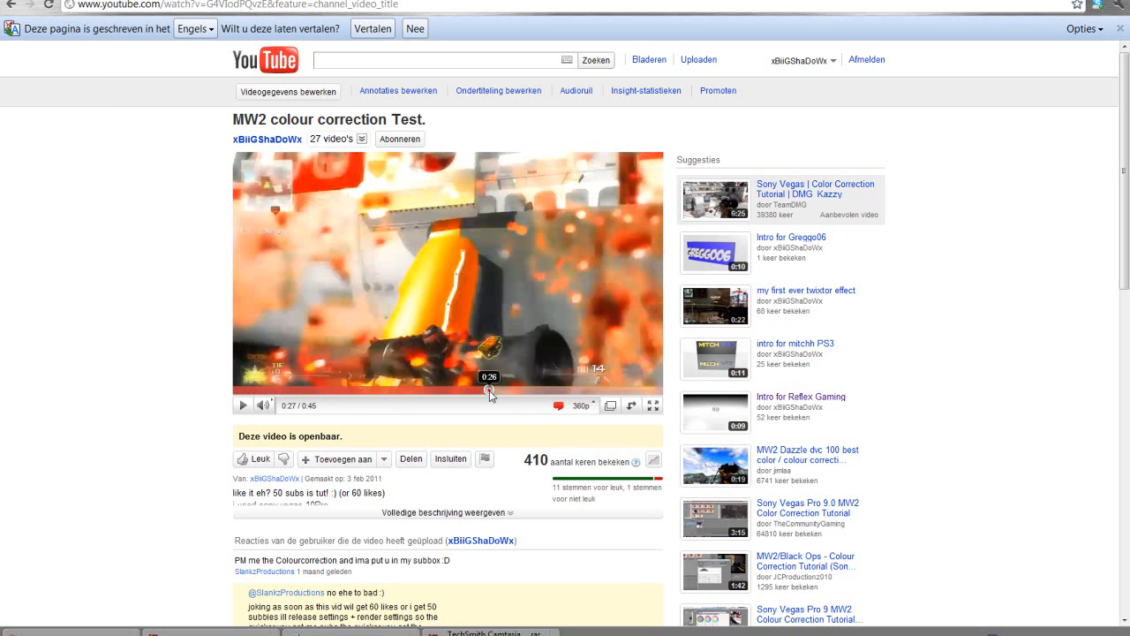
{"action": "left_click", "coordinate": [243, 404]}
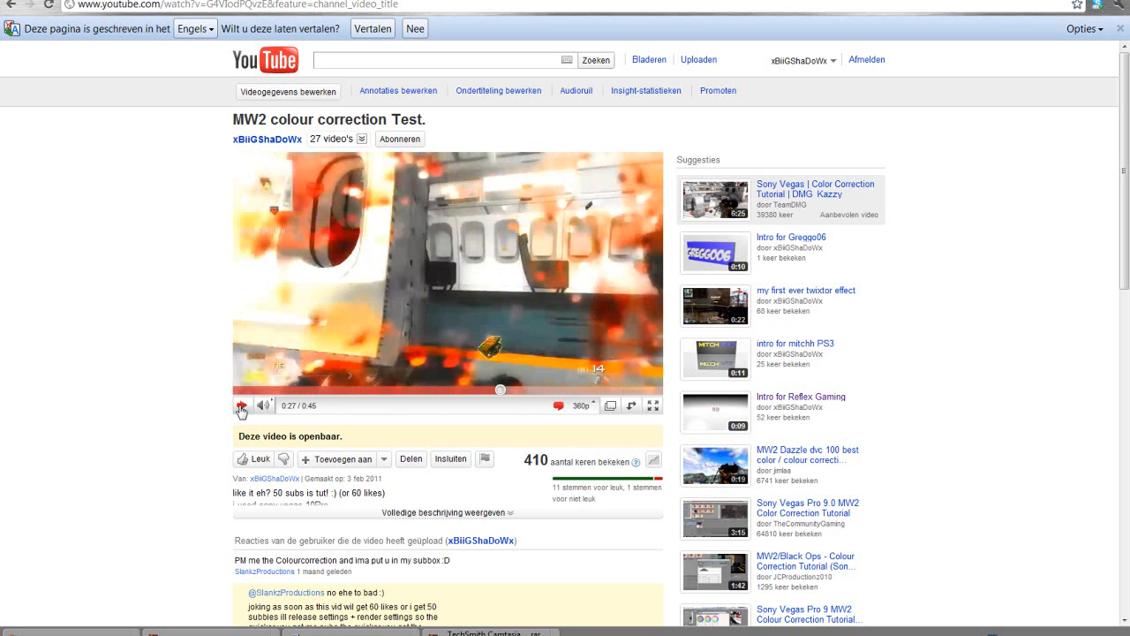
{"action": "left_click", "coordinate": [240, 405]}
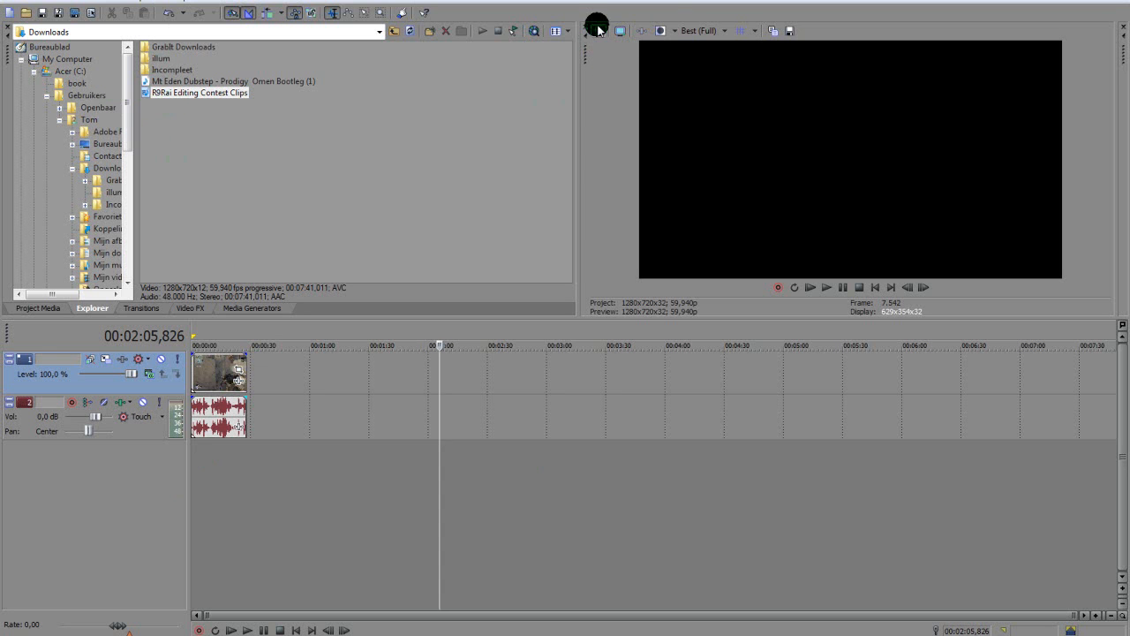
{"action": "mouse_move", "coordinate": [599, 32]}
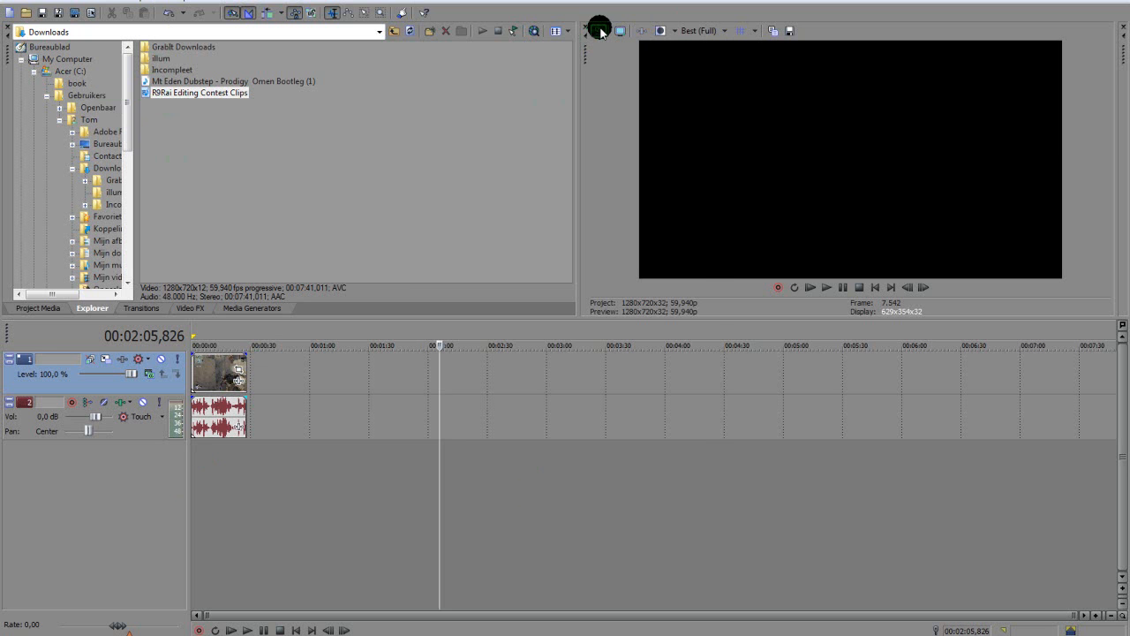
Bring up the Project Video Properties from the Video Preview toolbar
{"action": "left_click", "coordinate": [600, 30]}
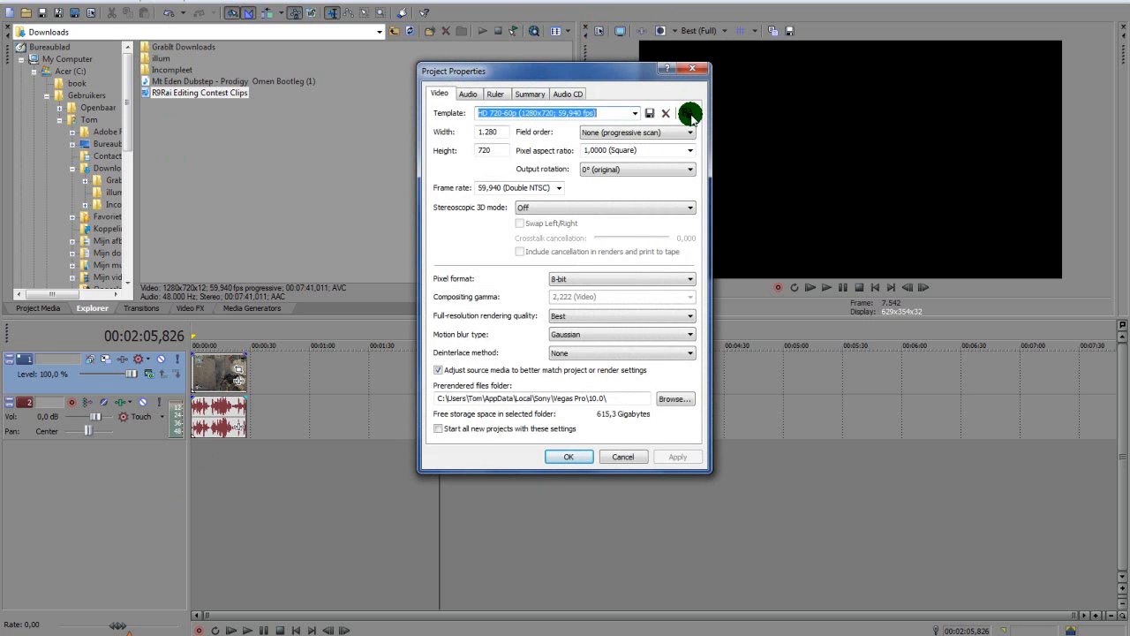
Match project video settings to the RRFax Editing Contest Clips media and apply them
{"action": "left_click", "coordinate": [691, 113]}
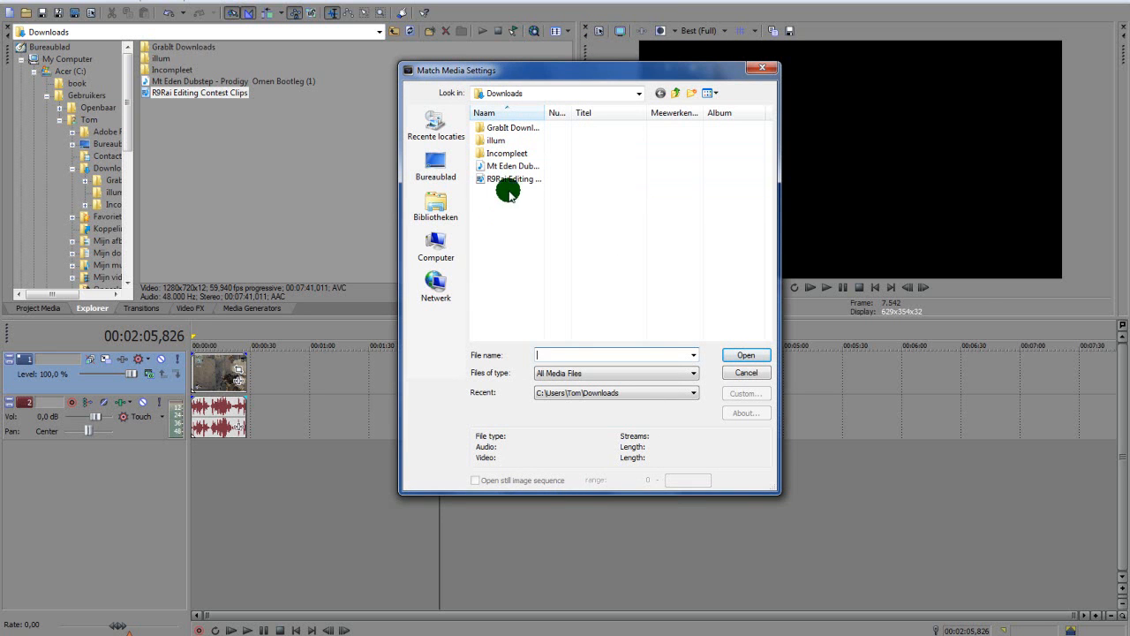
{"action": "mouse_move", "coordinate": [511, 178]}
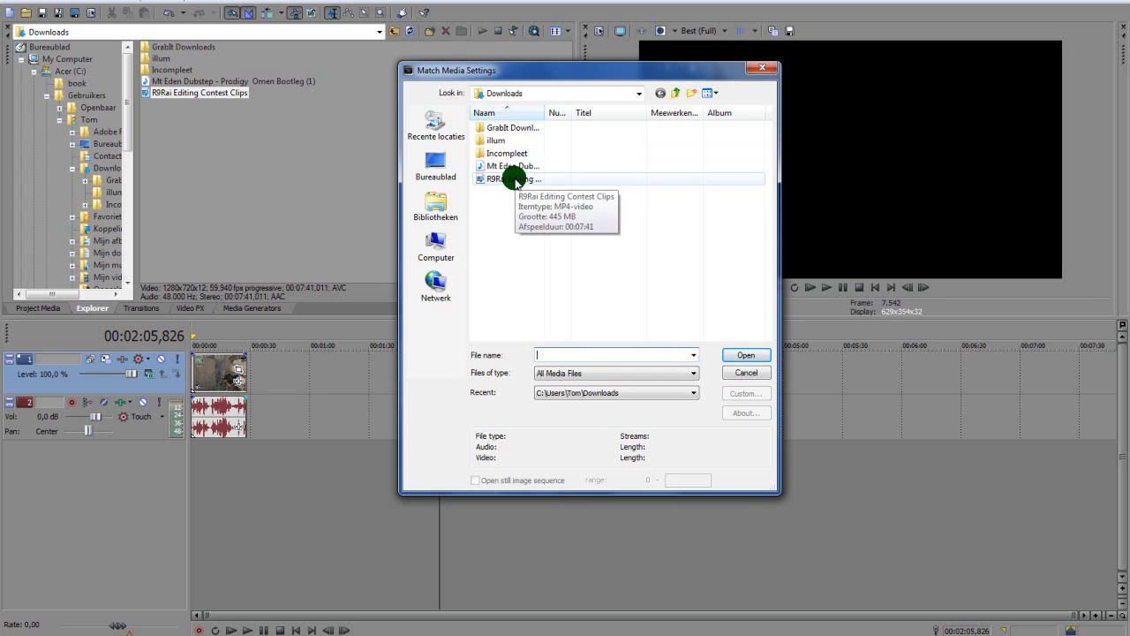
{"action": "left_click", "coordinate": [512, 179]}
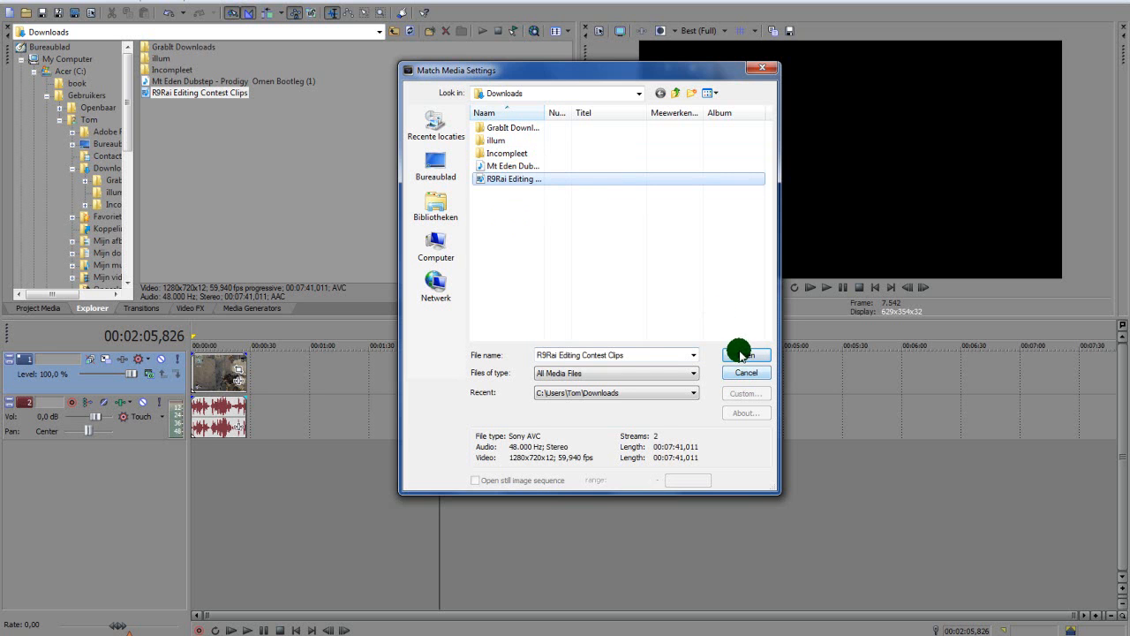
{"action": "left_click", "coordinate": [745, 353]}
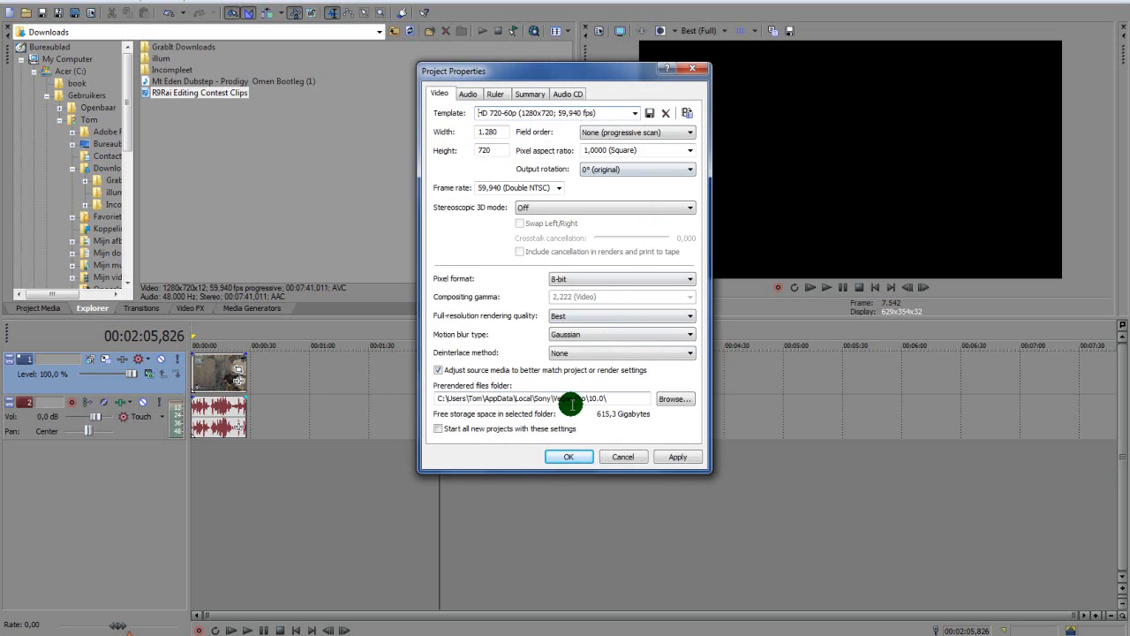
{"action": "left_click", "coordinate": [678, 456]}
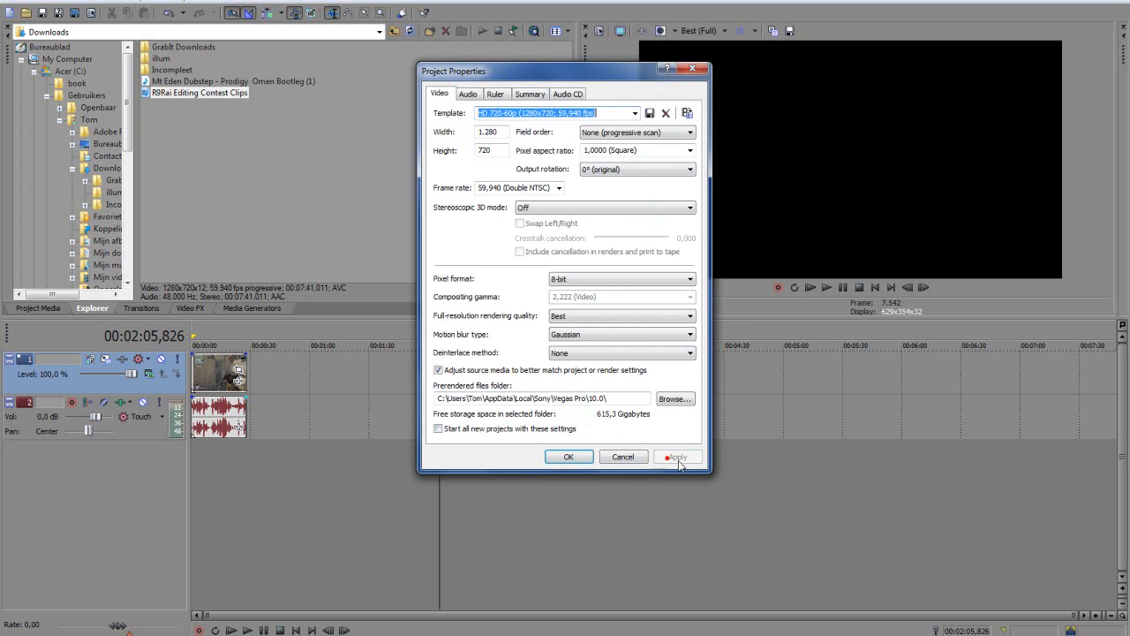
{"action": "left_click", "coordinate": [568, 456]}
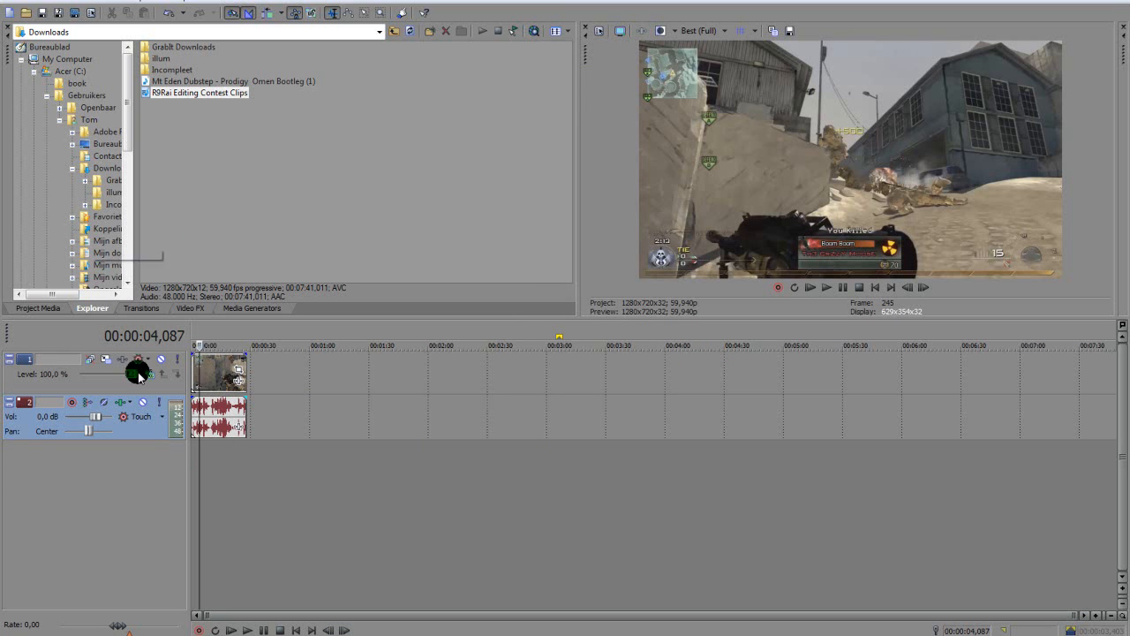
Add the Sharpen effect from Video FX to the video track as Track FX
{"action": "left_click", "coordinate": [189, 308]}
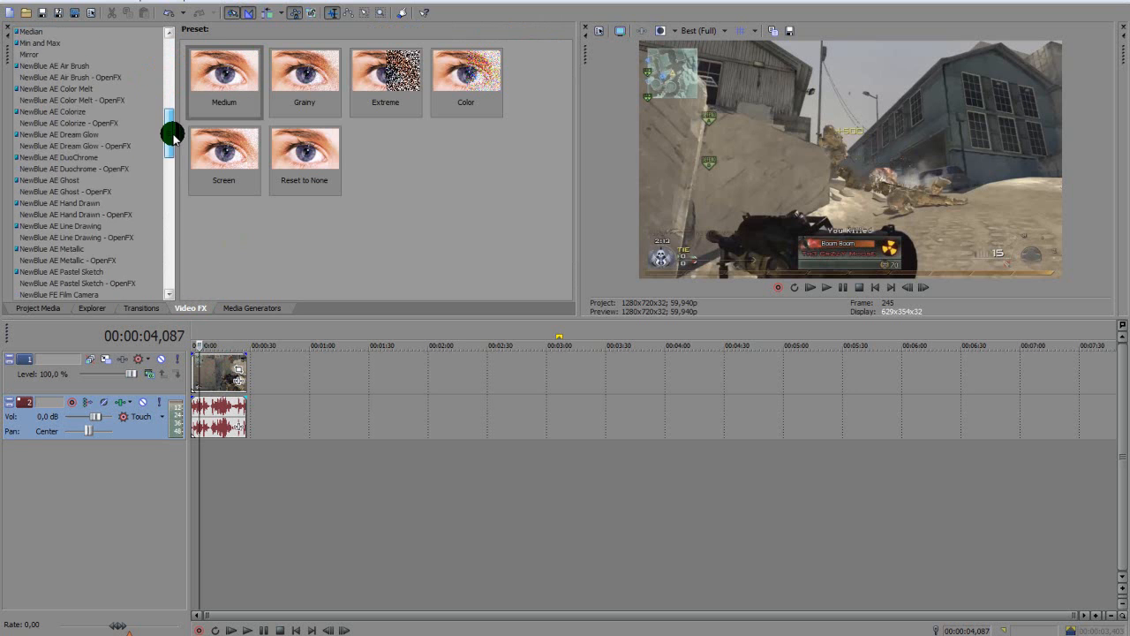
{"action": "left_click", "coordinate": [74, 193]}
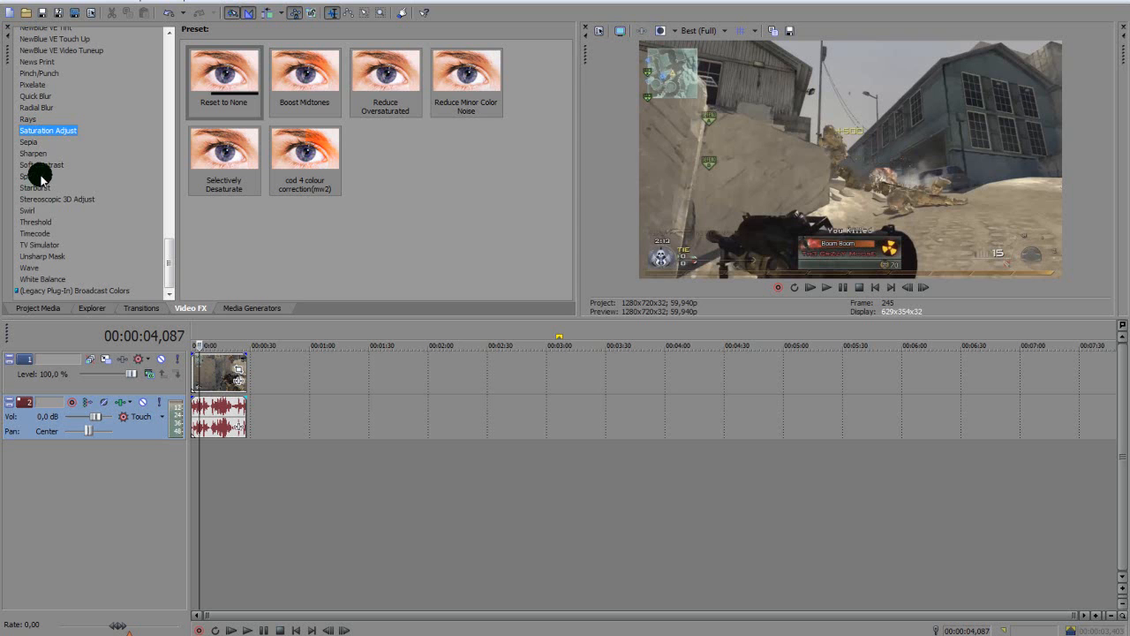
{"action": "left_click", "coordinate": [34, 152]}
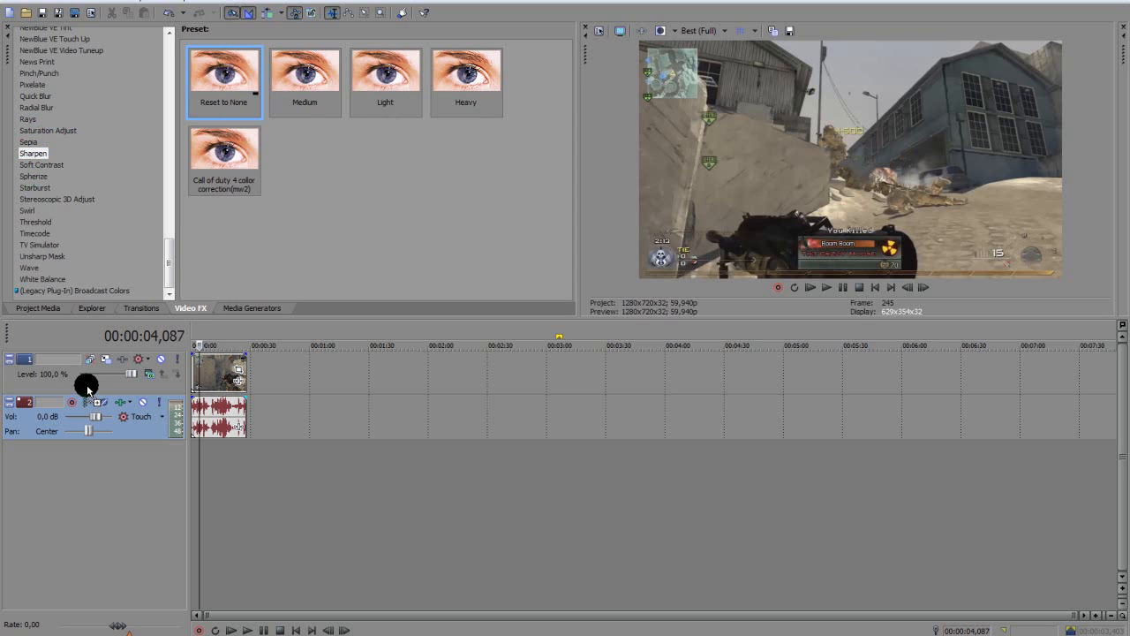
{"action": "left_click", "coordinate": [86, 388]}
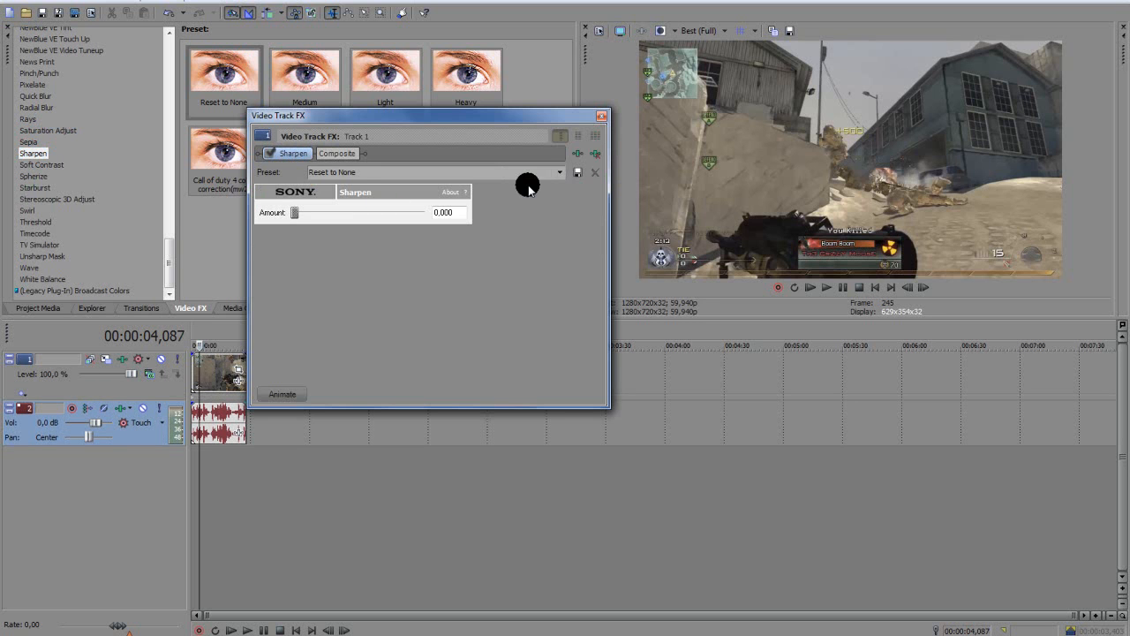
Save the Sharpen settings as a new preset named 'lol tutori'
{"action": "left_click", "coordinate": [558, 173]}
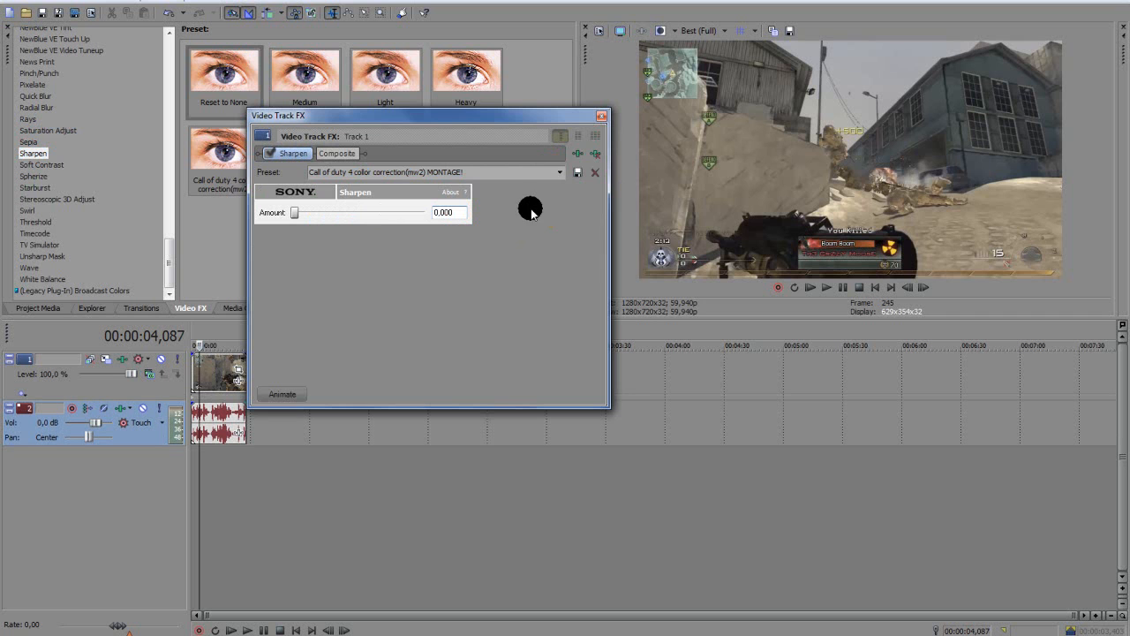
{"action": "mouse_move", "coordinate": [341, 248]}
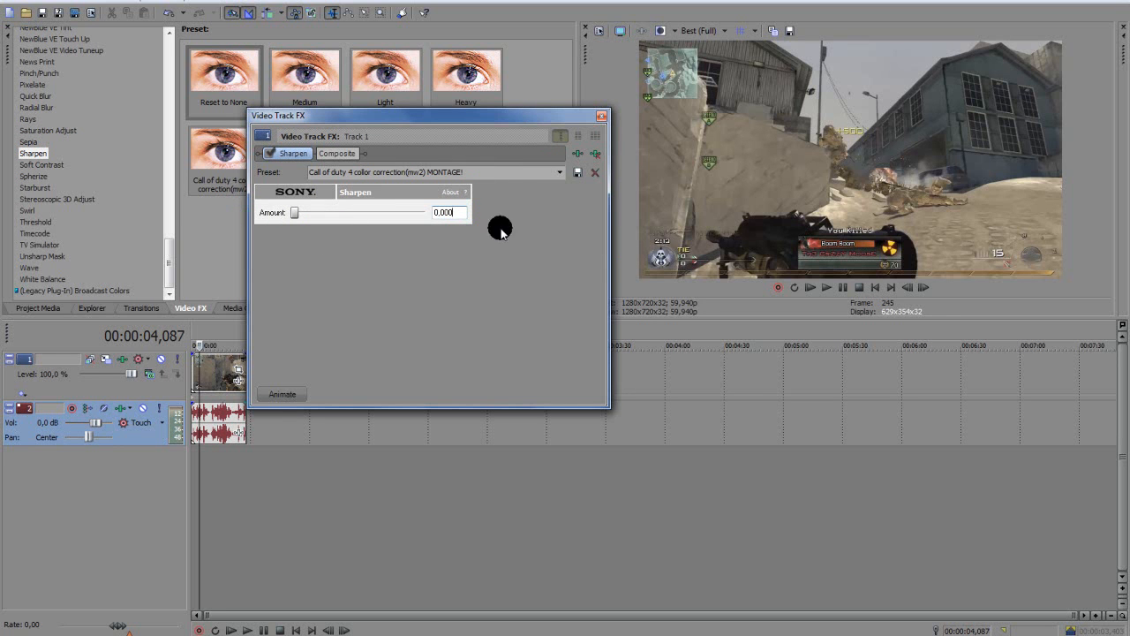
{"action": "mouse_move", "coordinate": [621, 192]}
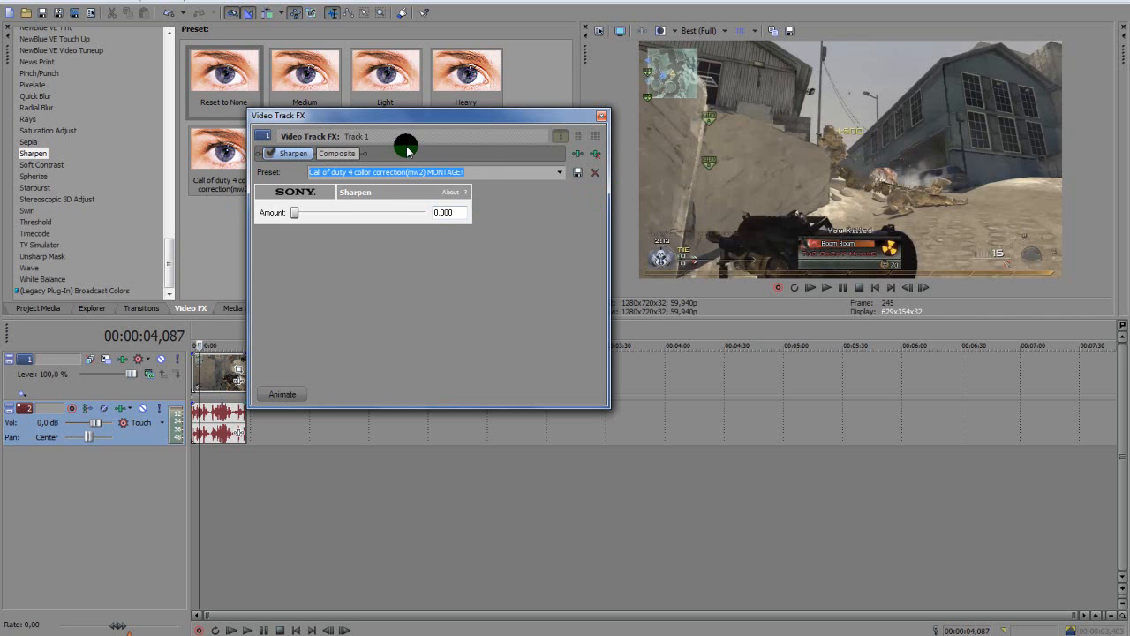
{"action": "mouse_move", "coordinate": [662, 68]}
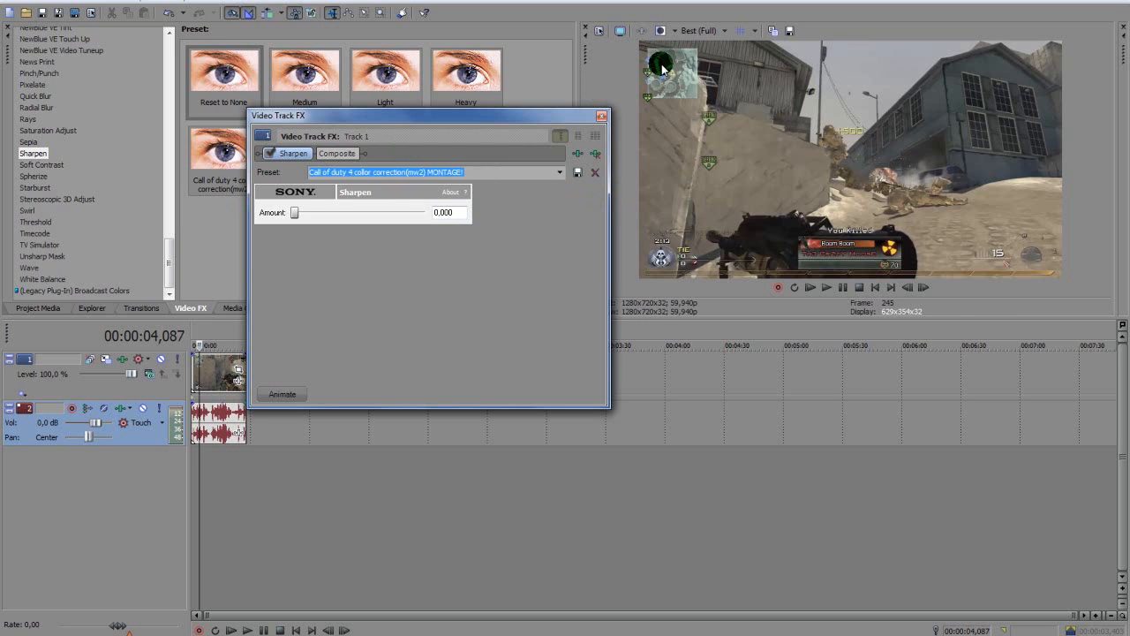
{"action": "type", "text": "lol"}
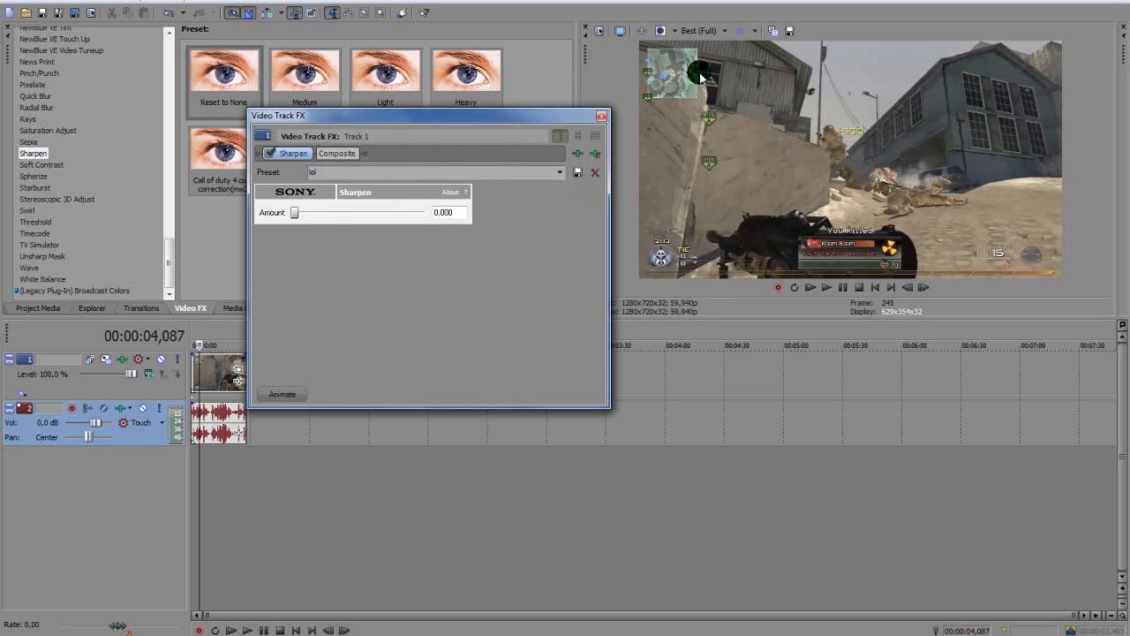
{"action": "type", "text": "tutorial"}
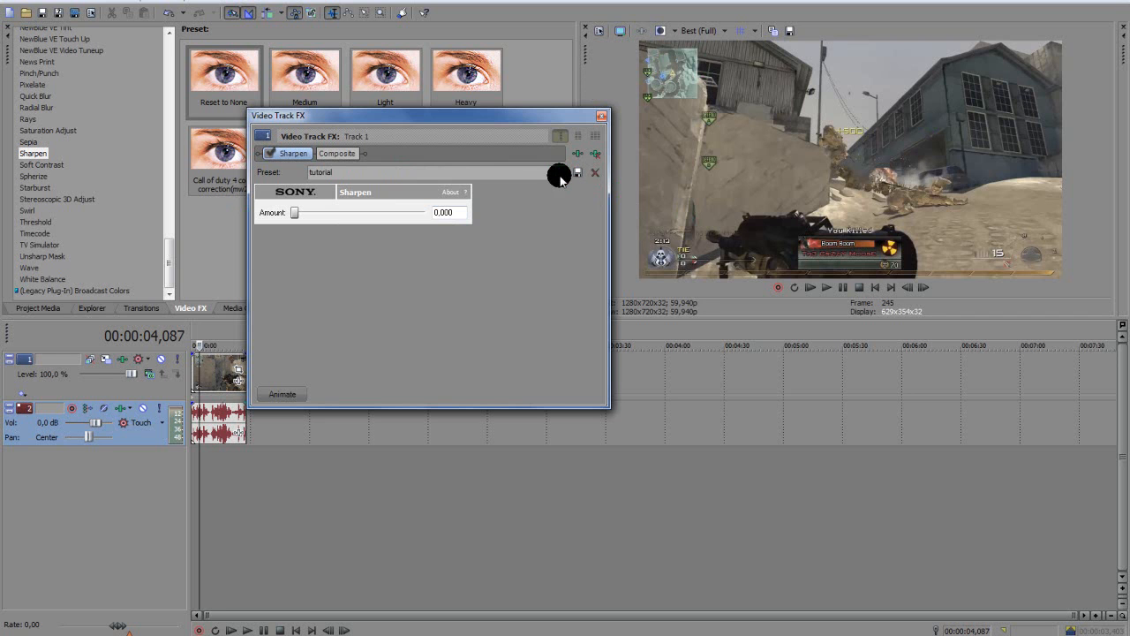
{"action": "left_click", "coordinate": [557, 171]}
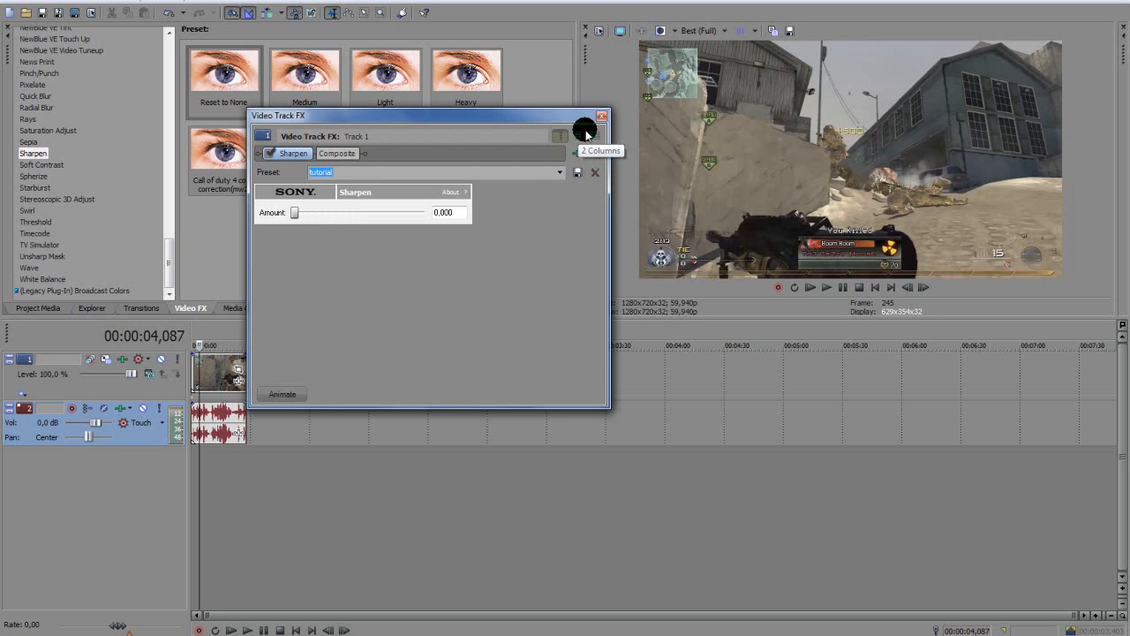
Close the track effect window and pick Saturation Adjust as the next effect
{"action": "left_click", "coordinate": [601, 116]}
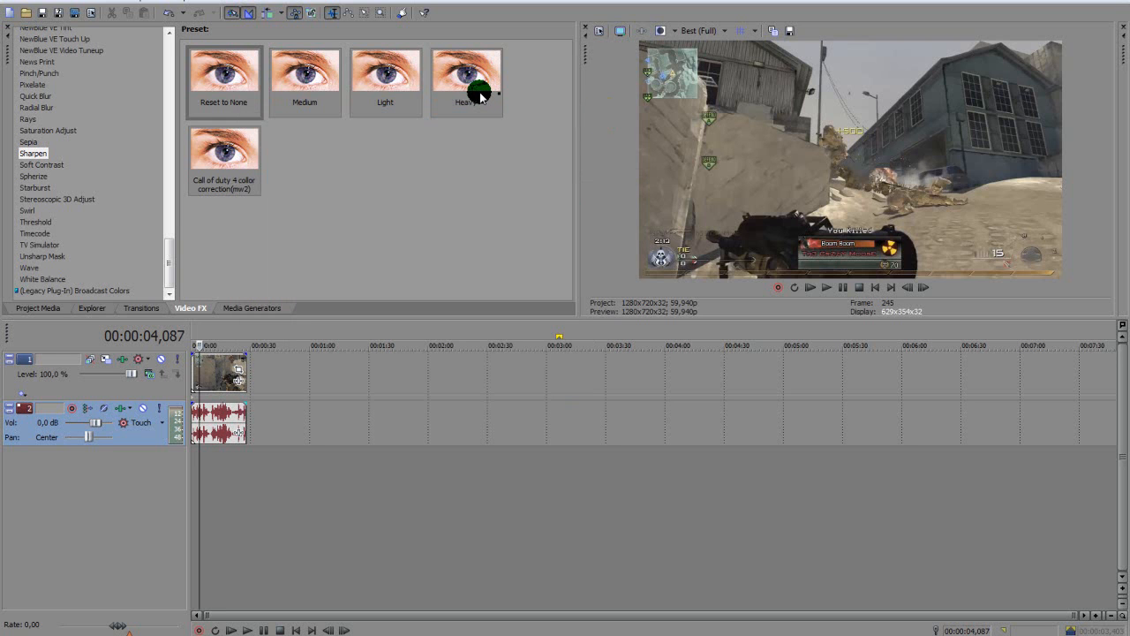
{"action": "left_click", "coordinate": [466, 79]}
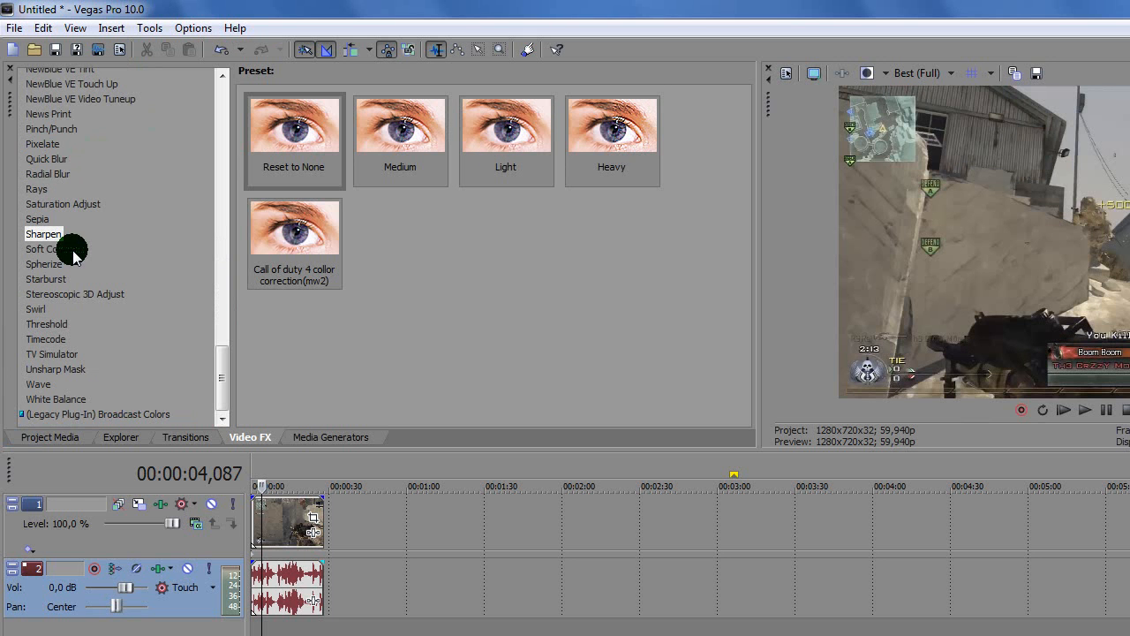
{"action": "left_click", "coordinate": [64, 204]}
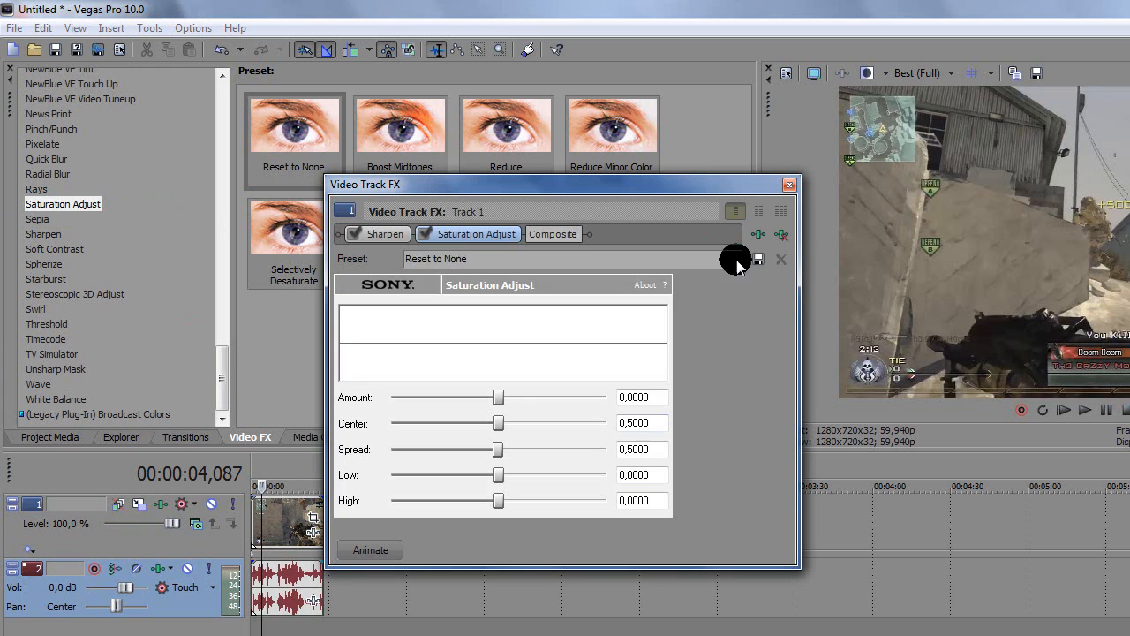
Apply the 'call of duty 4 colour correction(mw2) MONTAGE!' preset to Saturation Adjust and close the window
{"action": "left_click", "coordinate": [735, 257]}
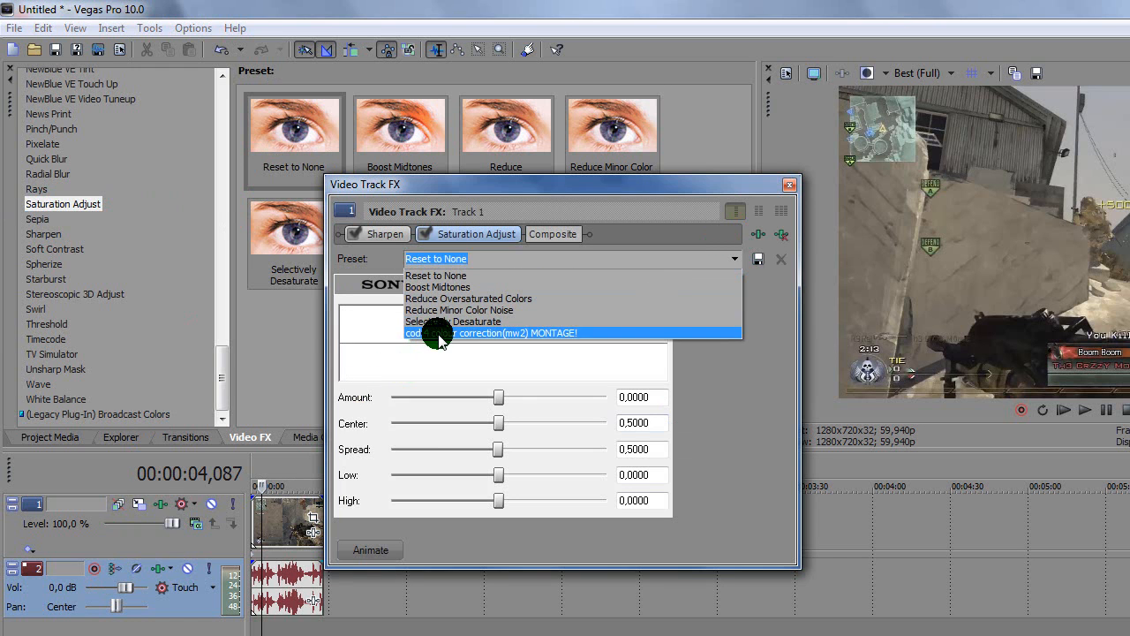
{"action": "left_click", "coordinate": [515, 332]}
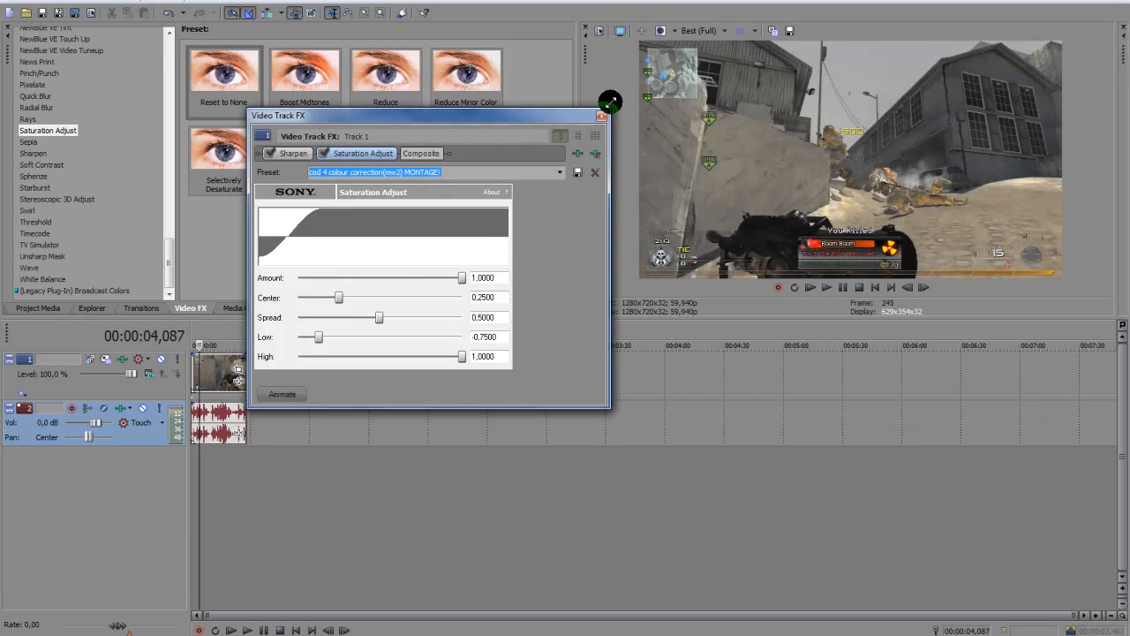
{"action": "left_click", "coordinate": [602, 116]}
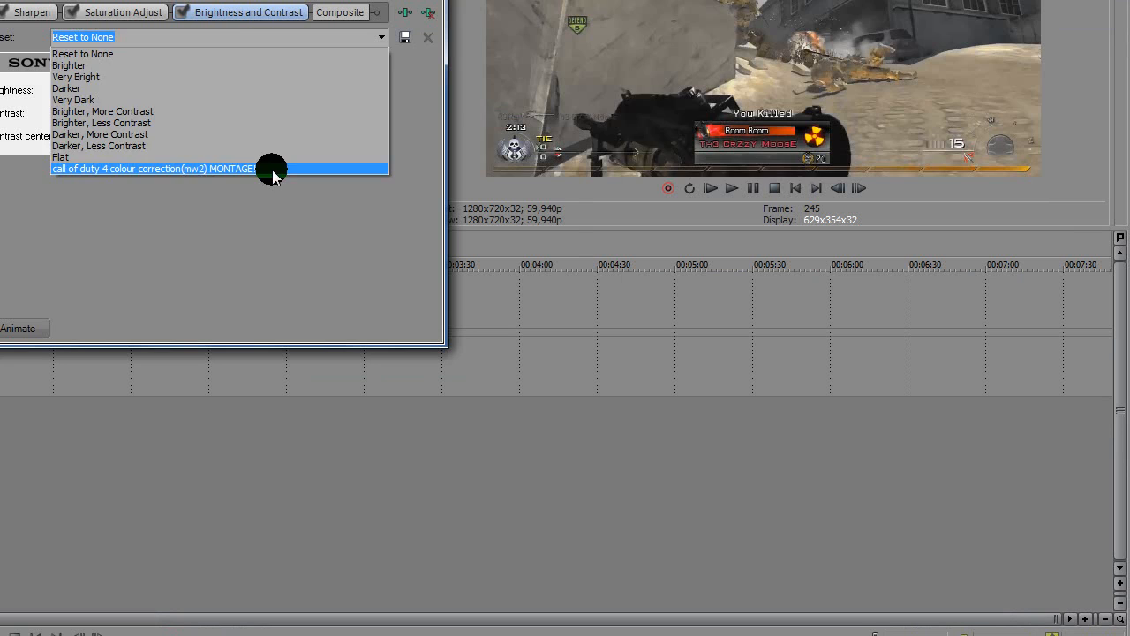
Apply the MONTAGE! preset to the Brightness and Contrast effect
{"action": "left_click", "coordinate": [155, 169]}
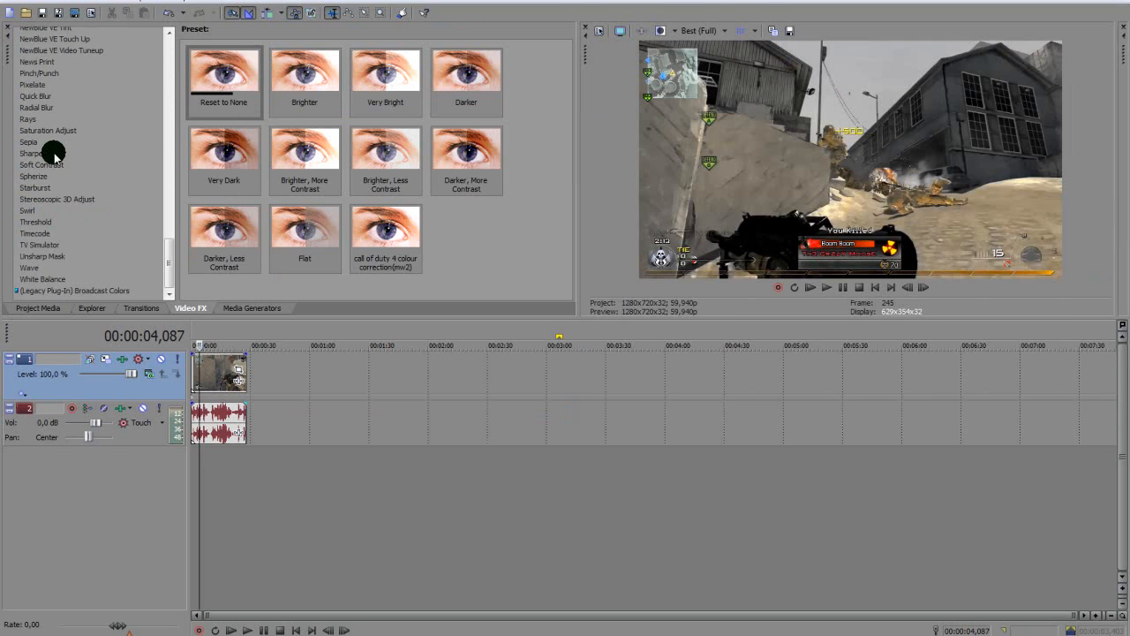
Add Soft Contrast to the track with the MONTAGE! preset applied
{"action": "left_click", "coordinate": [42, 164]}
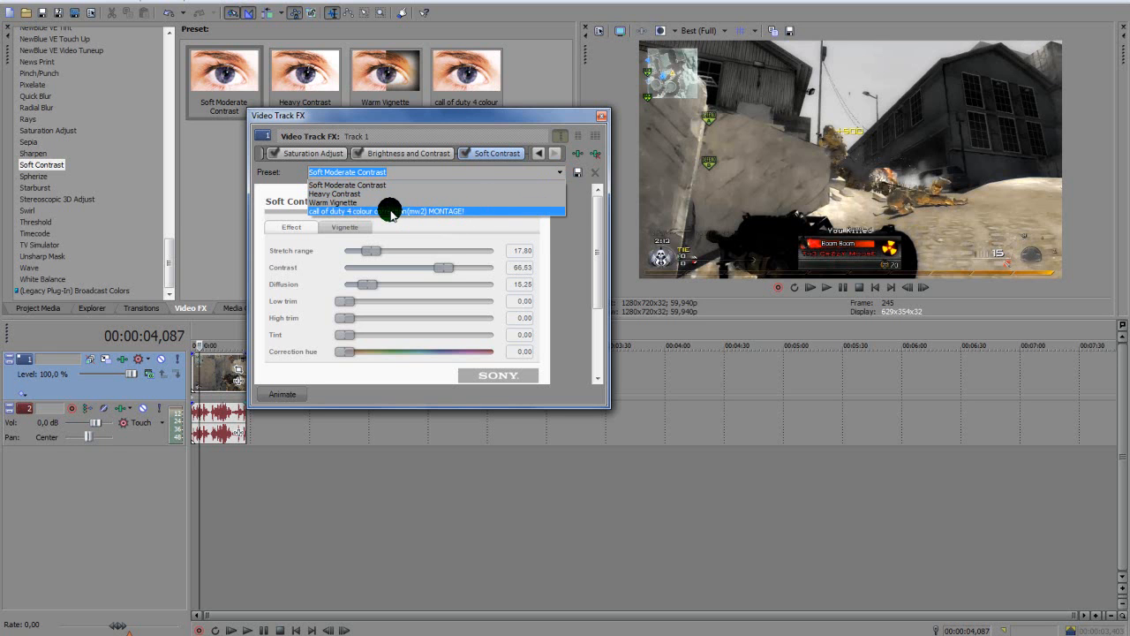
{"action": "left_click", "coordinate": [435, 210]}
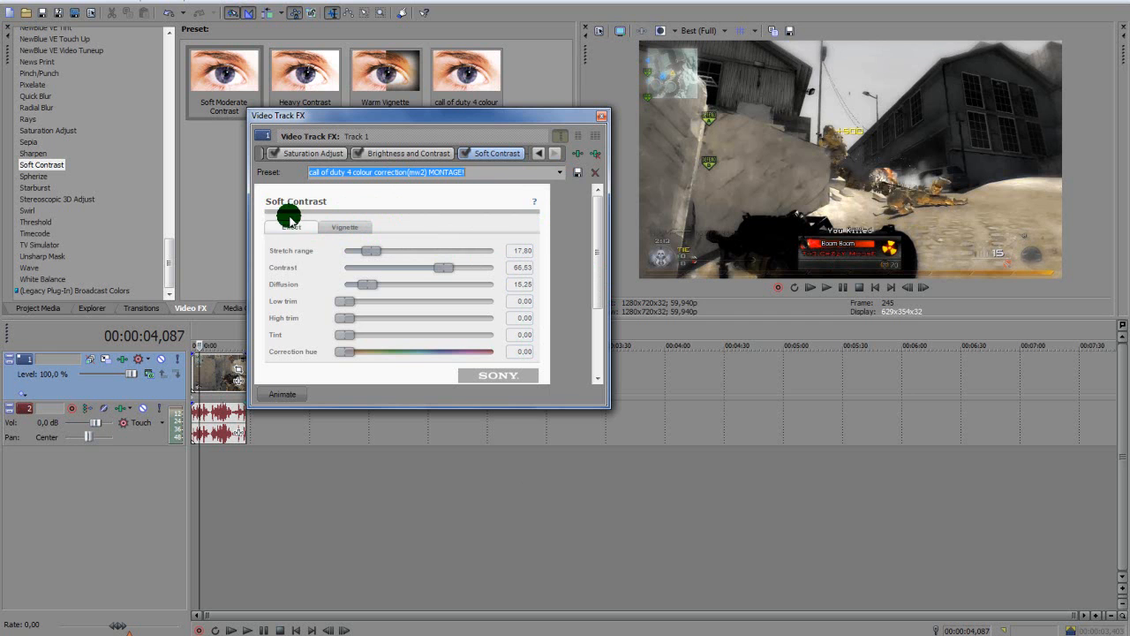
{"action": "mouse_move", "coordinate": [356, 224]}
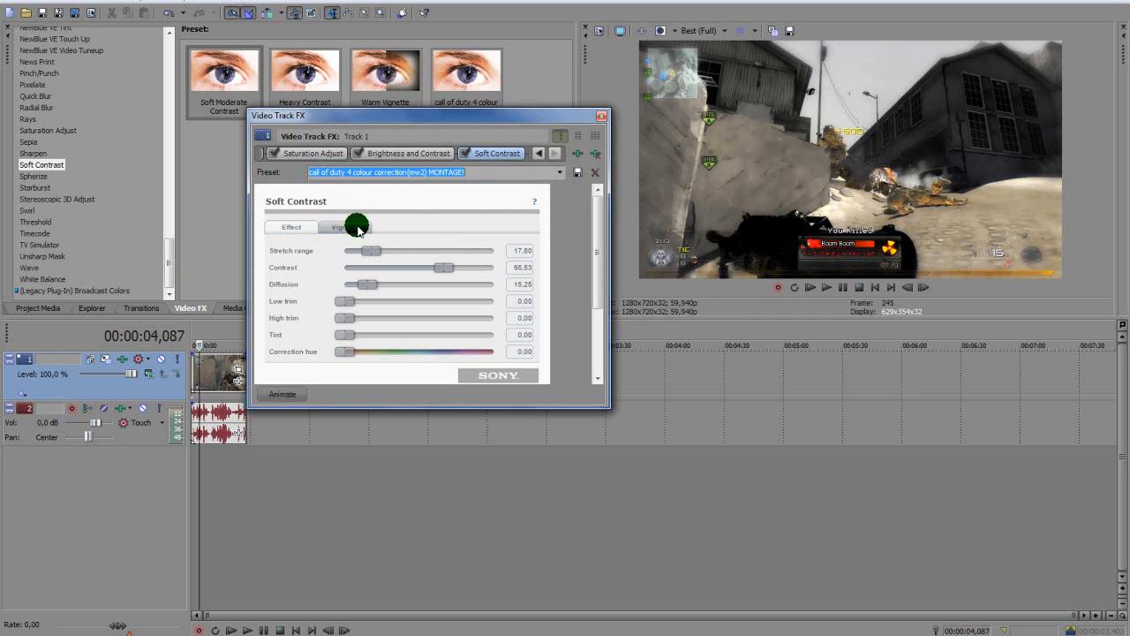
Set the Soft Contrast vignette's Exterior effect from Blur to None
{"action": "left_click", "coordinate": [344, 226]}
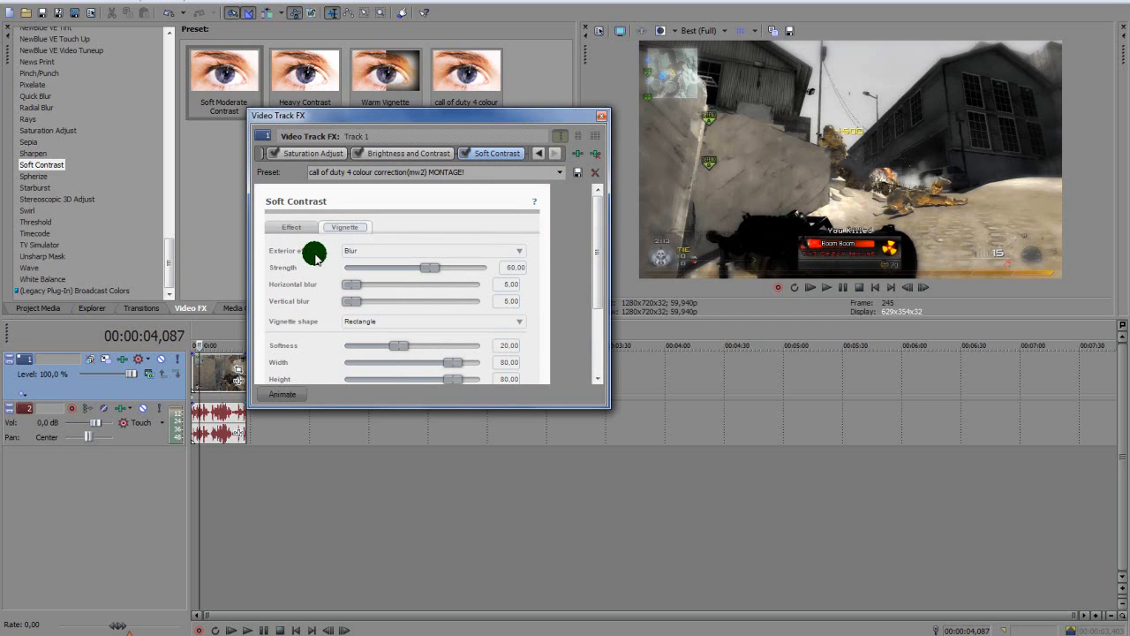
{"action": "mouse_move", "coordinate": [381, 251]}
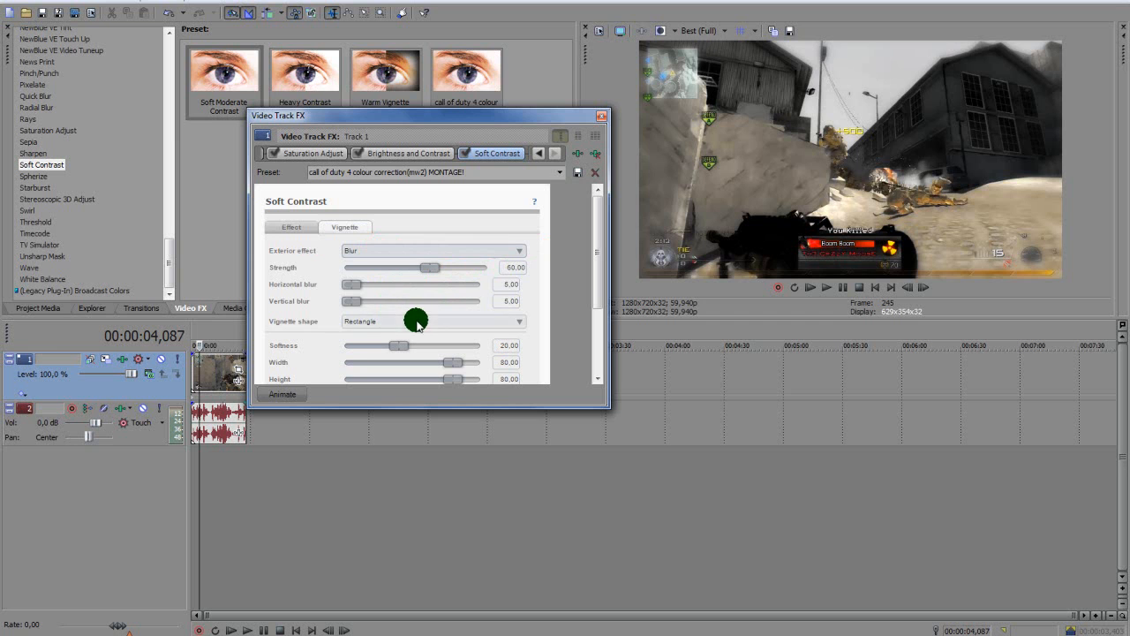
{"action": "left_click", "coordinate": [432, 251]}
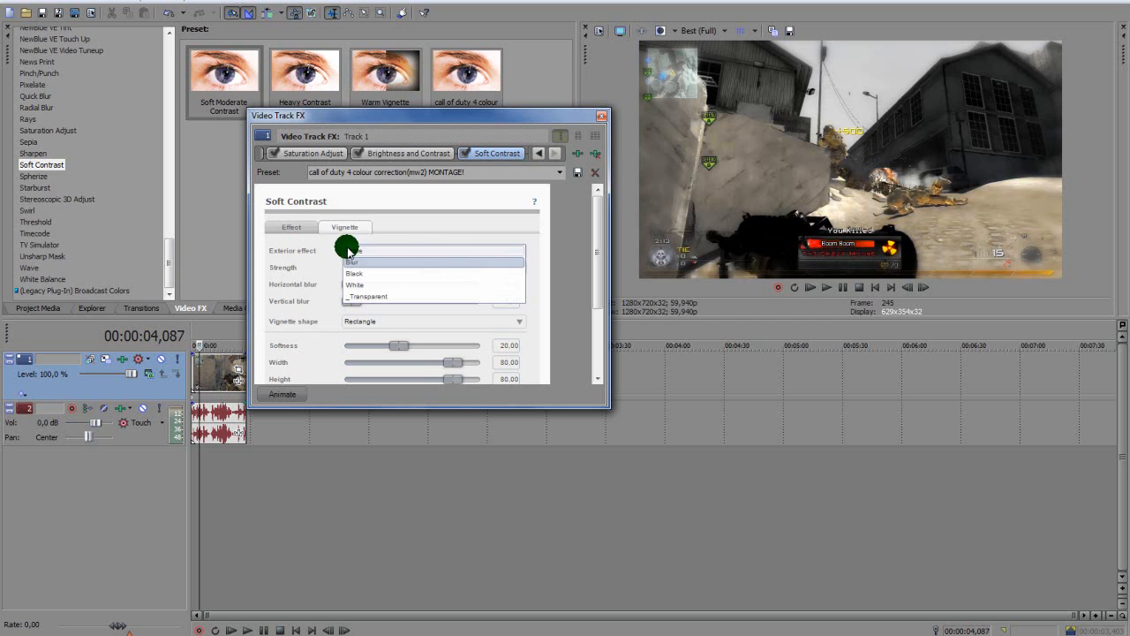
{"action": "left_click", "coordinate": [353, 251]}
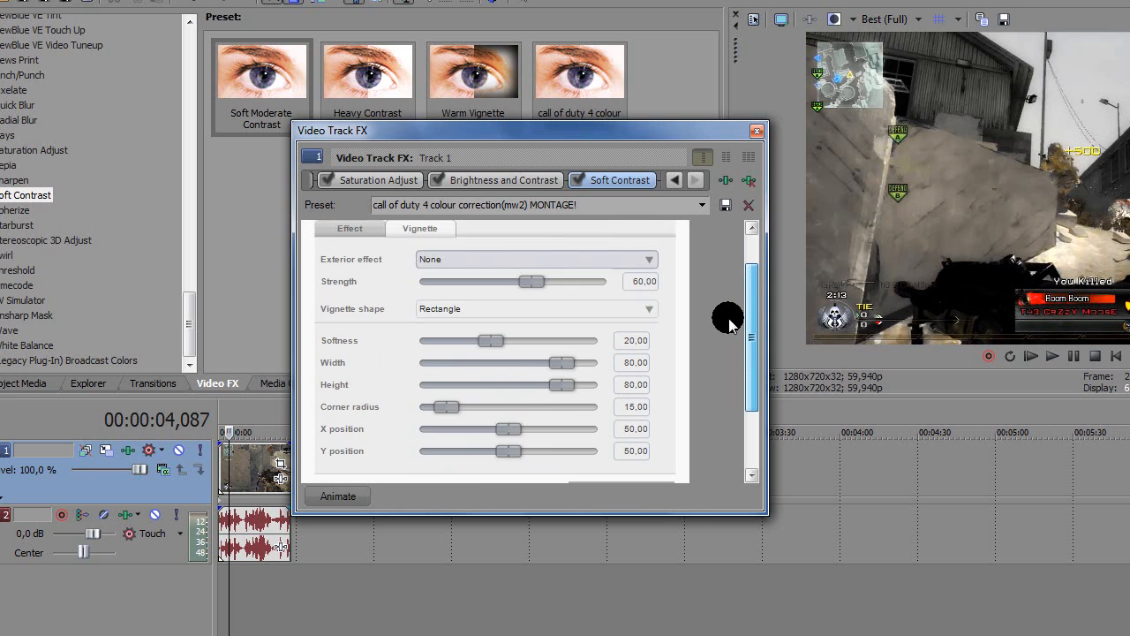
{"action": "scroll", "scroll_direction": "down", "scroll_amount": 3}
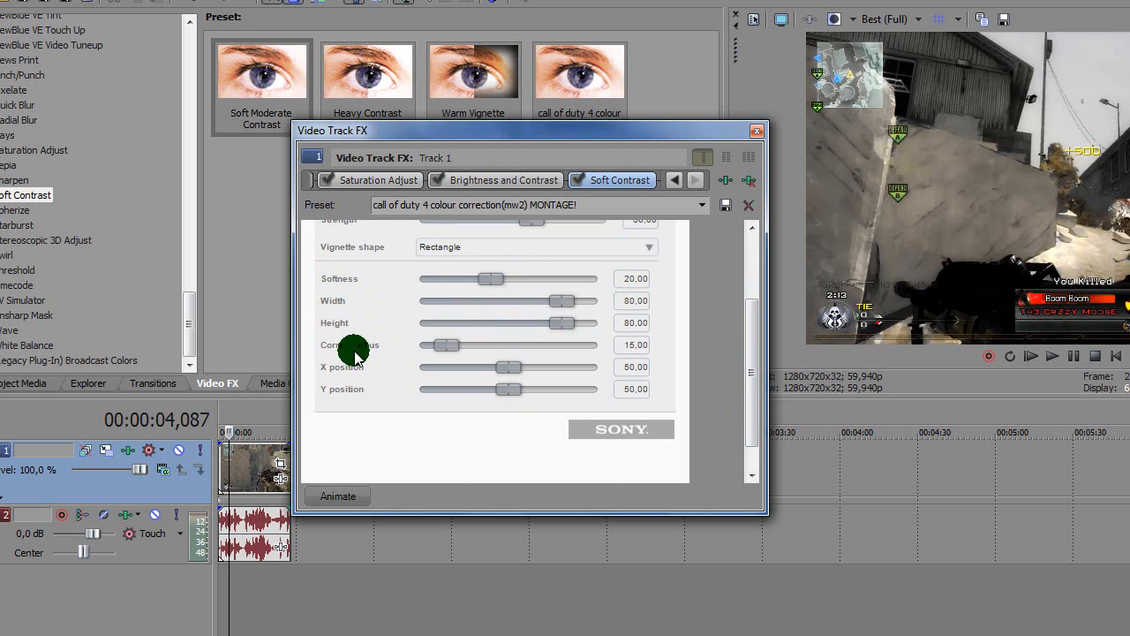
{"action": "mouse_move", "coordinate": [364, 369]}
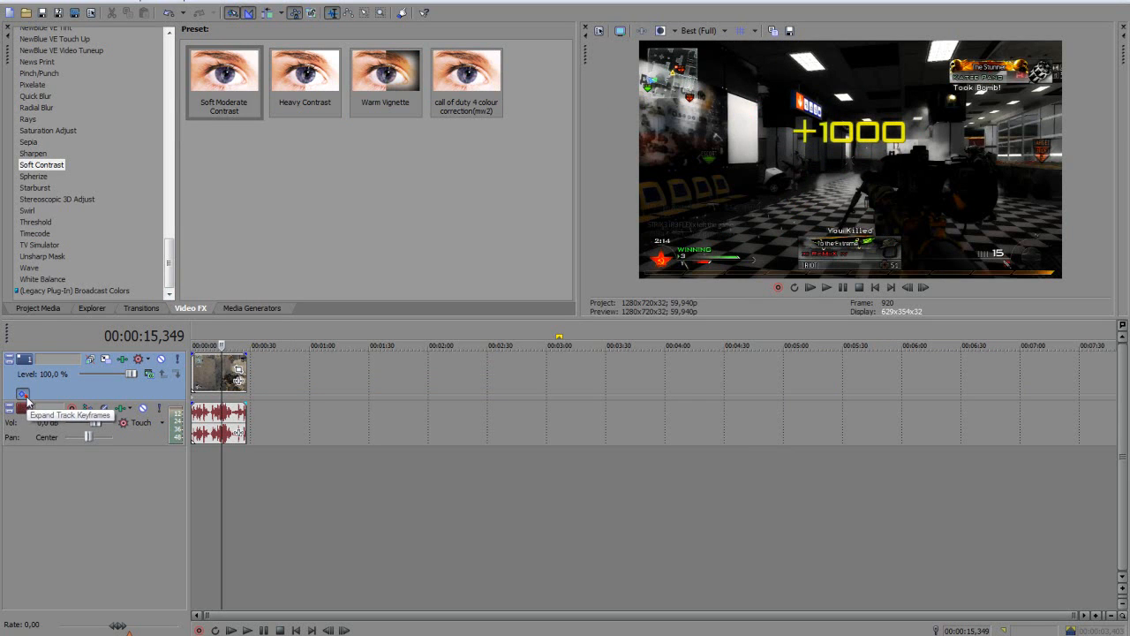
Expand the track keyframe rows and raise Brightness and Contrast brightness to 0.11
{"action": "left_click", "coordinate": [25, 395]}
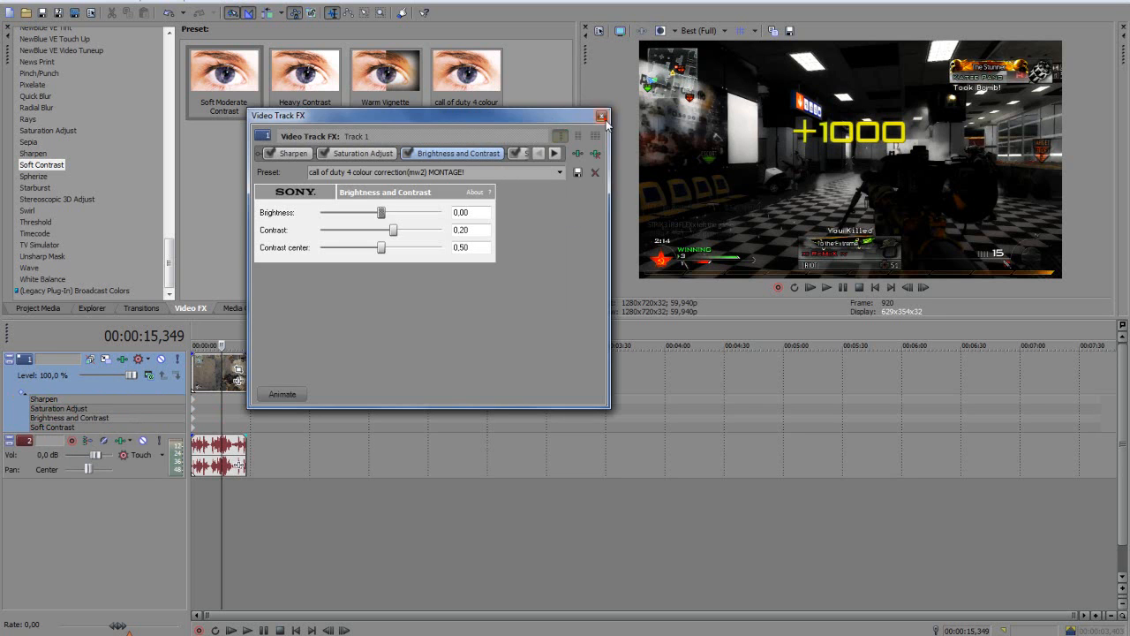
{"action": "left_click", "coordinate": [600, 116]}
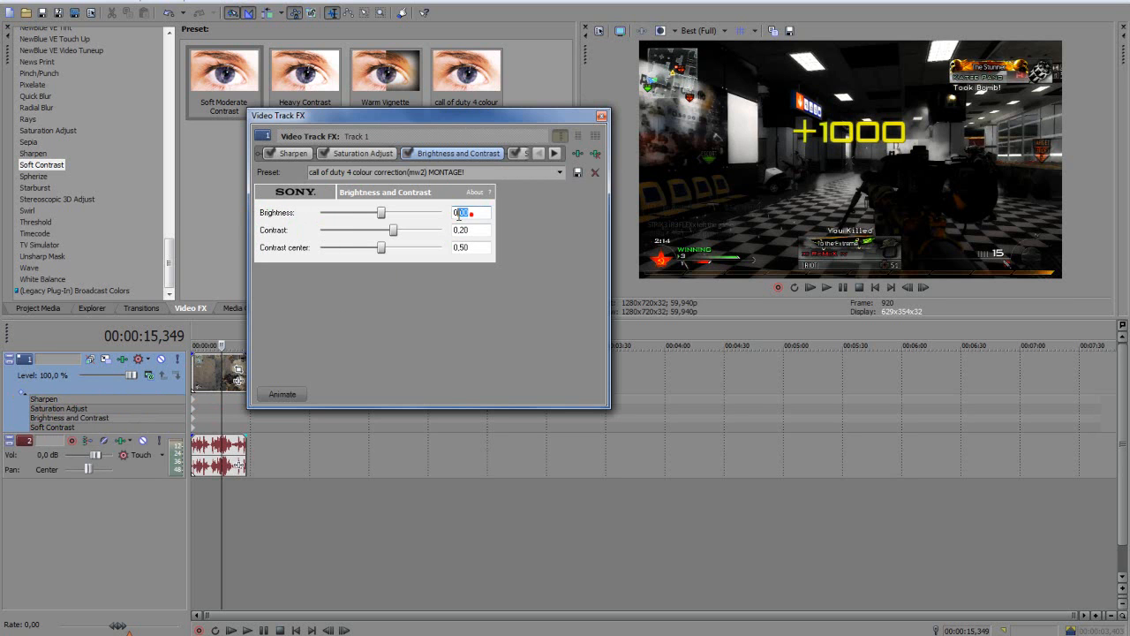
{"action": "type", "text": "0.1"}
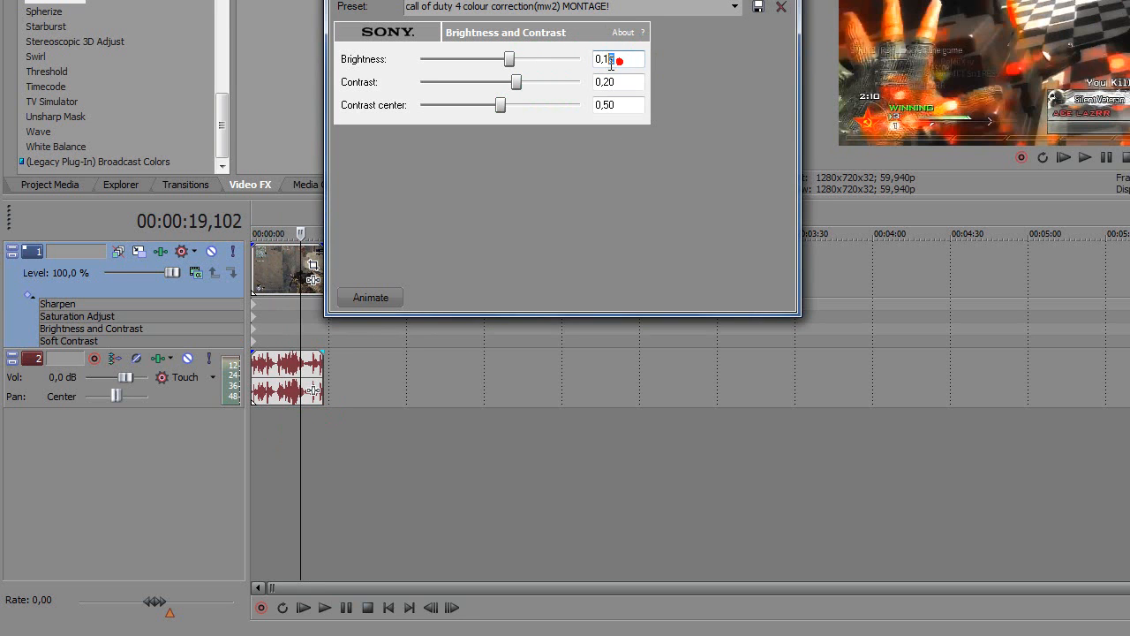
{"action": "left_click", "coordinate": [618, 60]}
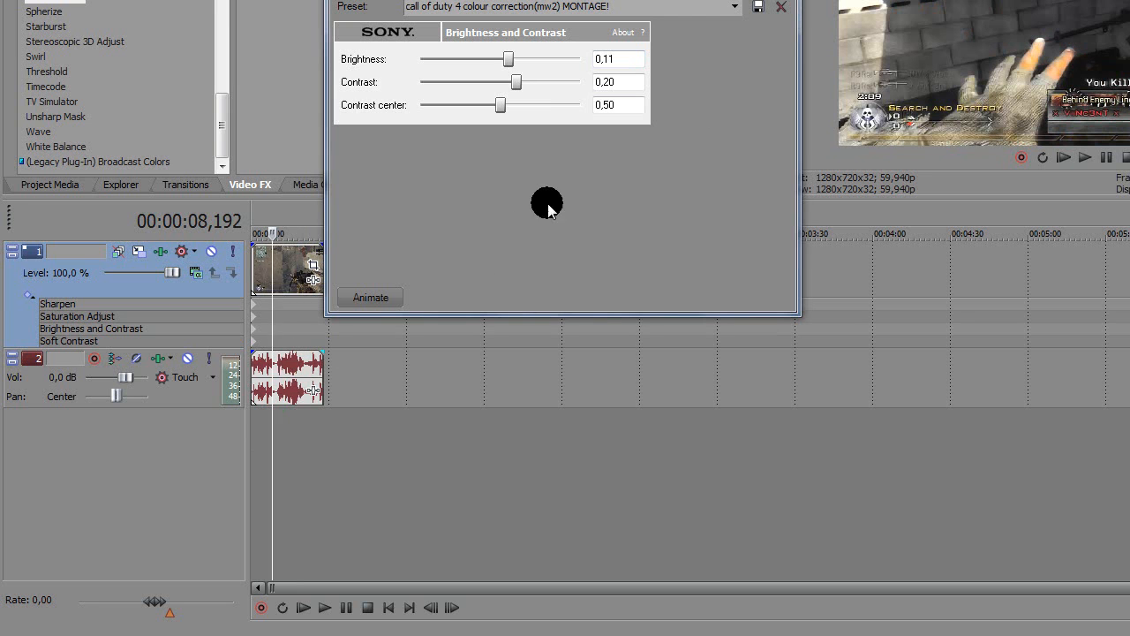
{"action": "mouse_move", "coordinate": [595, 198]}
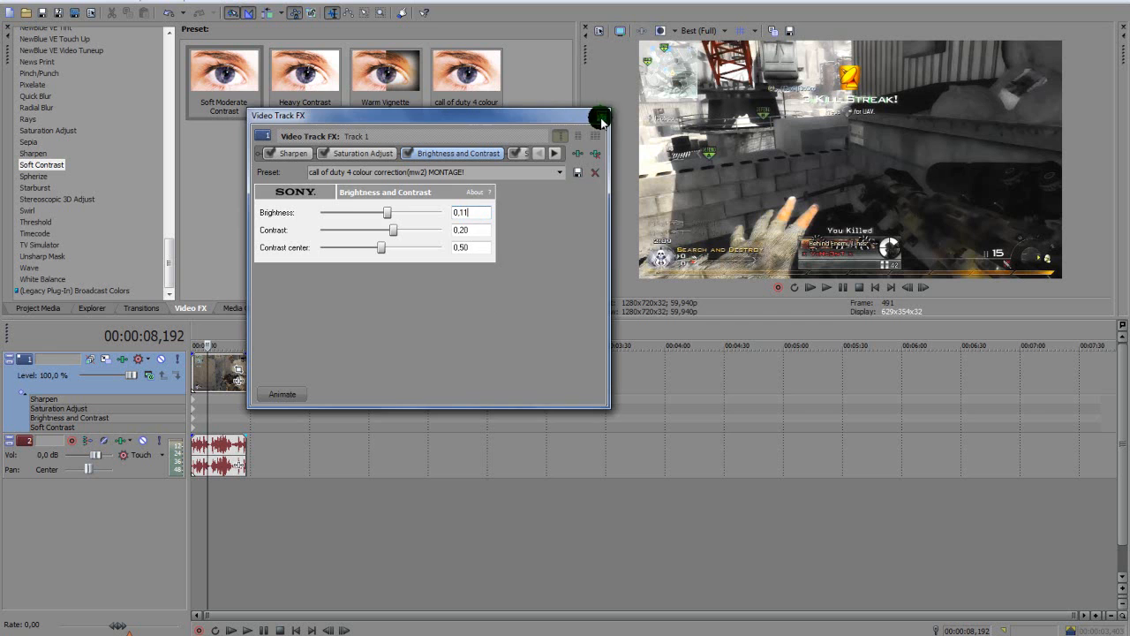
Close the Video Track FX window and bring up the File menu's save and render options
{"action": "left_click", "coordinate": [600, 117]}
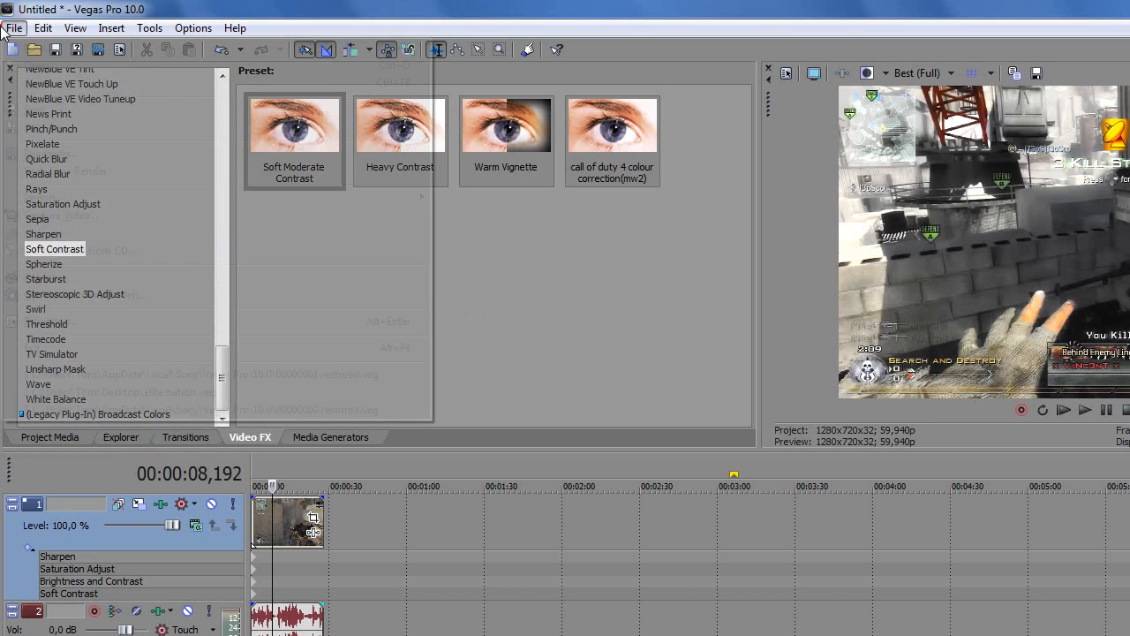
{"action": "left_click", "coordinate": [14, 29]}
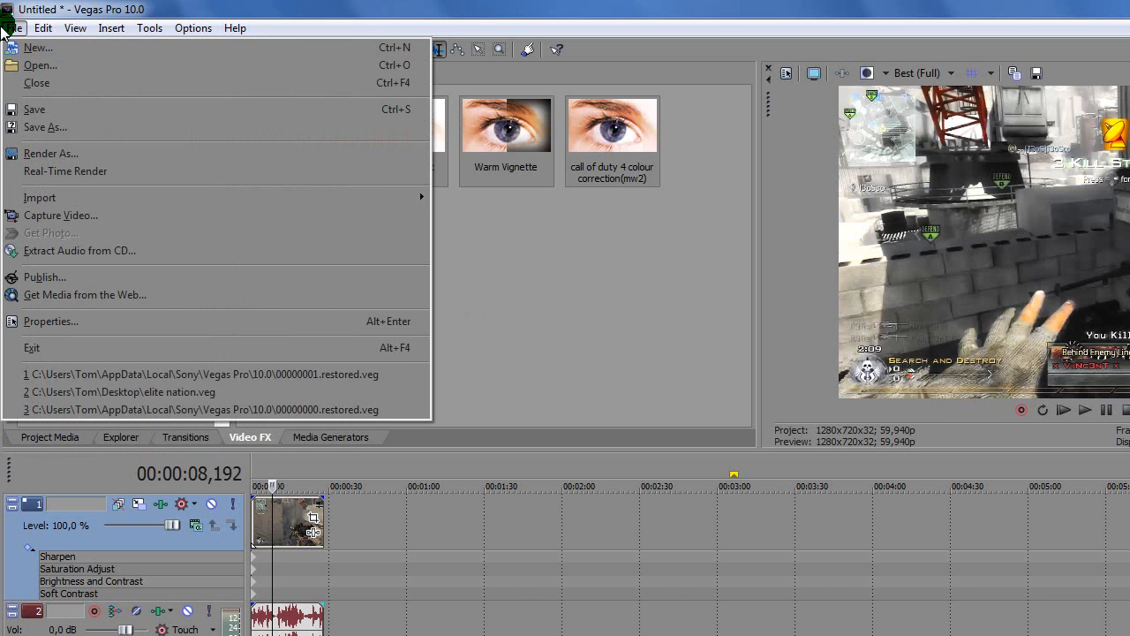